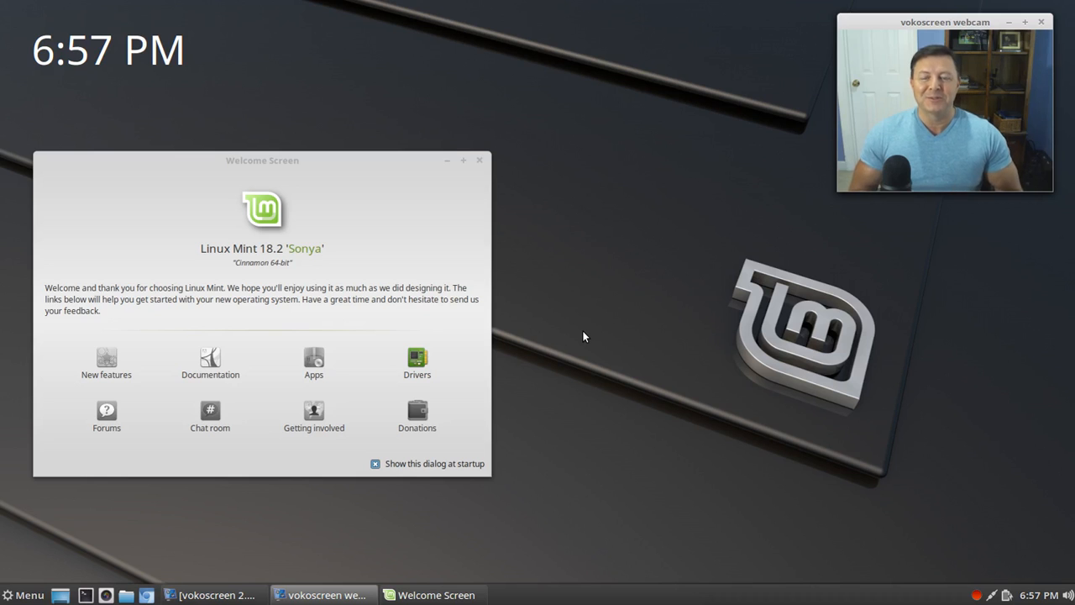
mouse_move(454, 292)
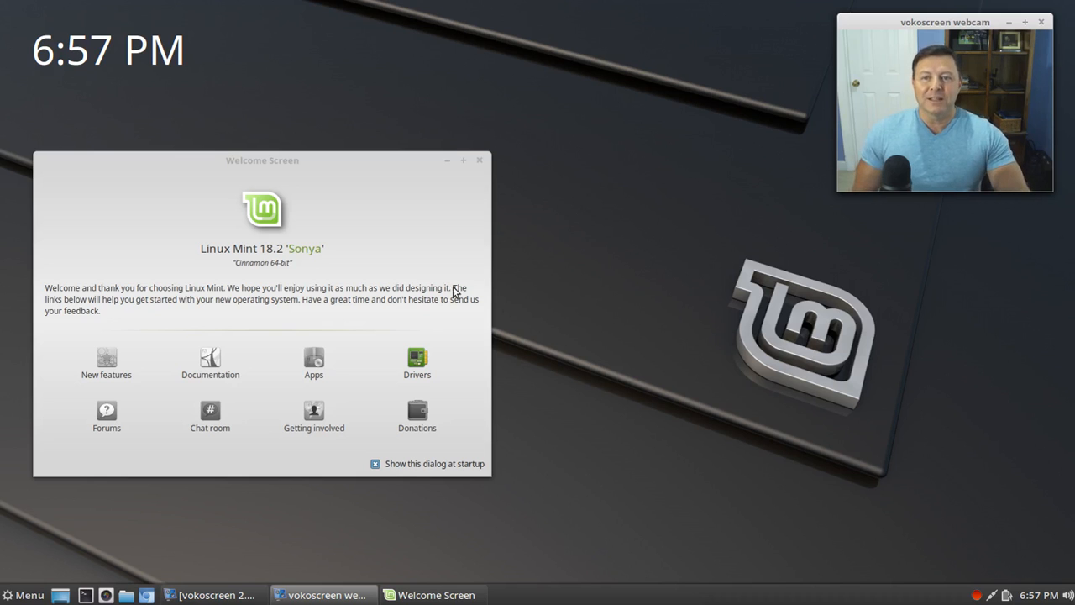
mouse_move(238, 183)
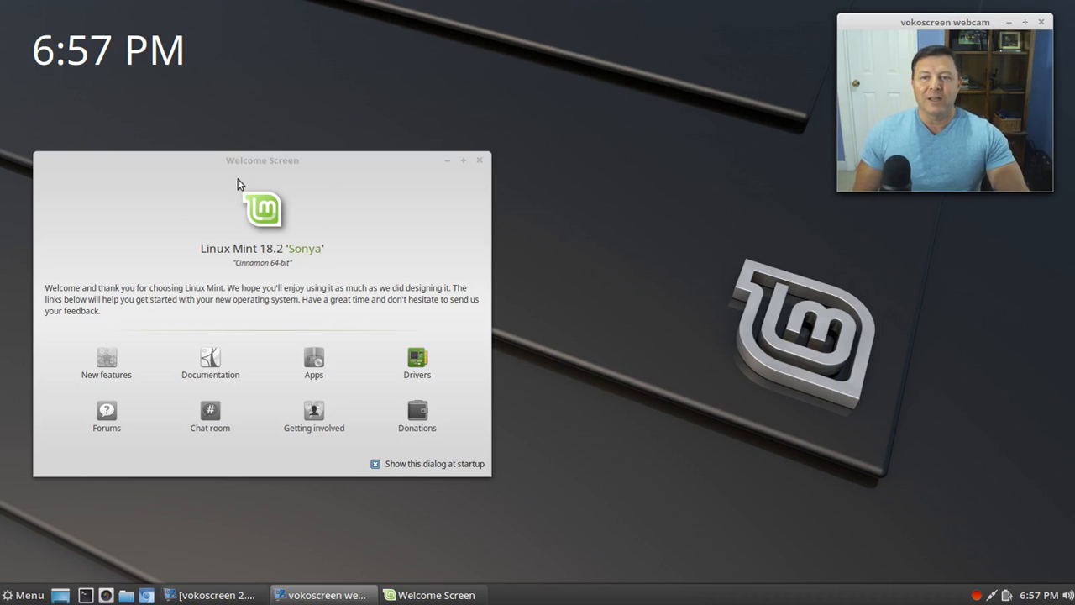
mouse_move(209, 202)
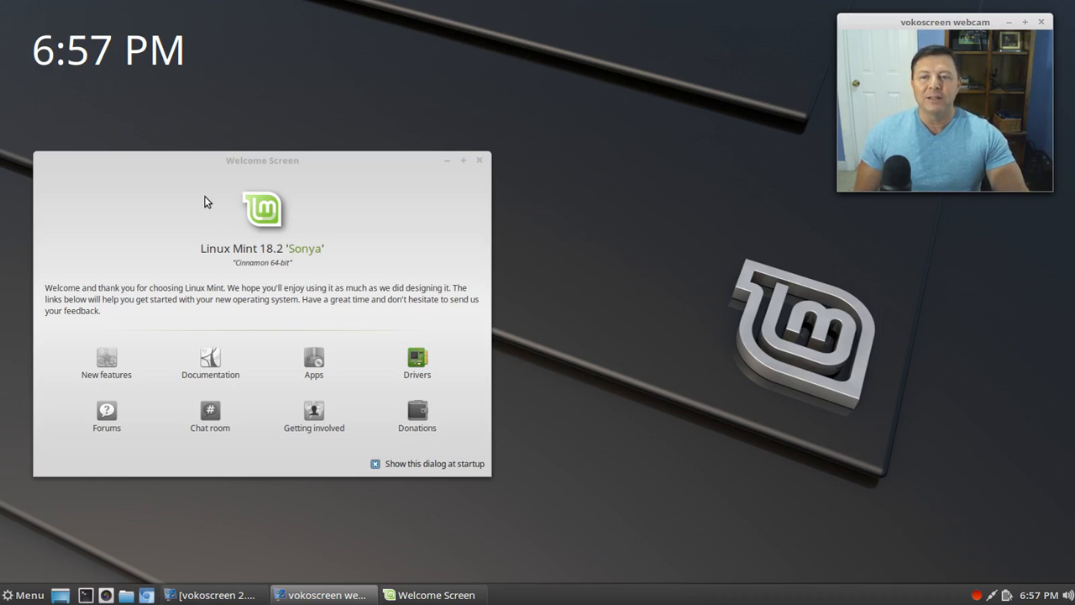
mouse_move(260, 198)
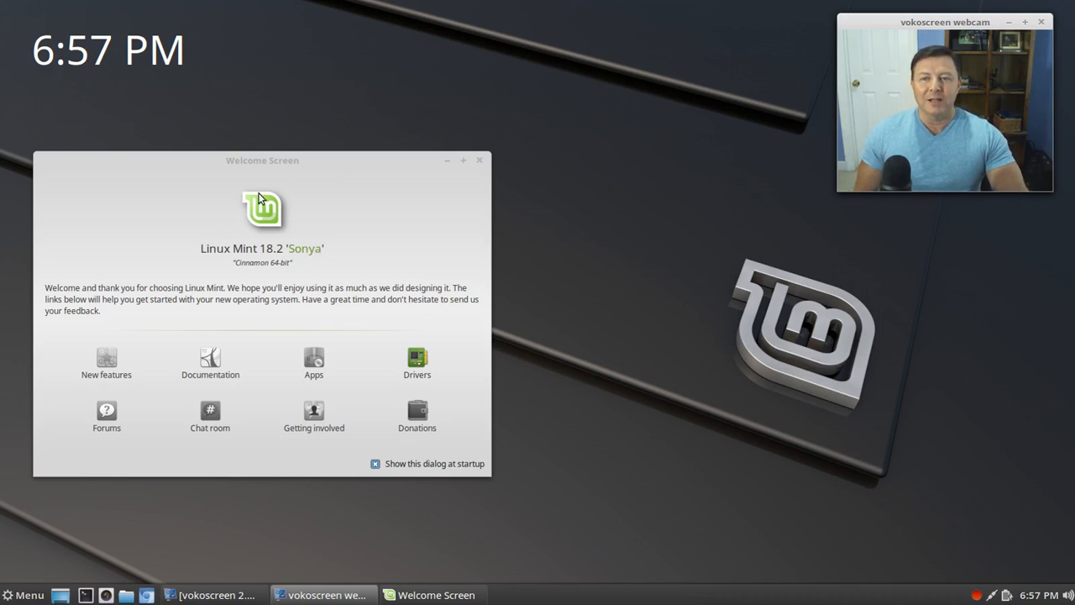
mouse_move(327, 212)
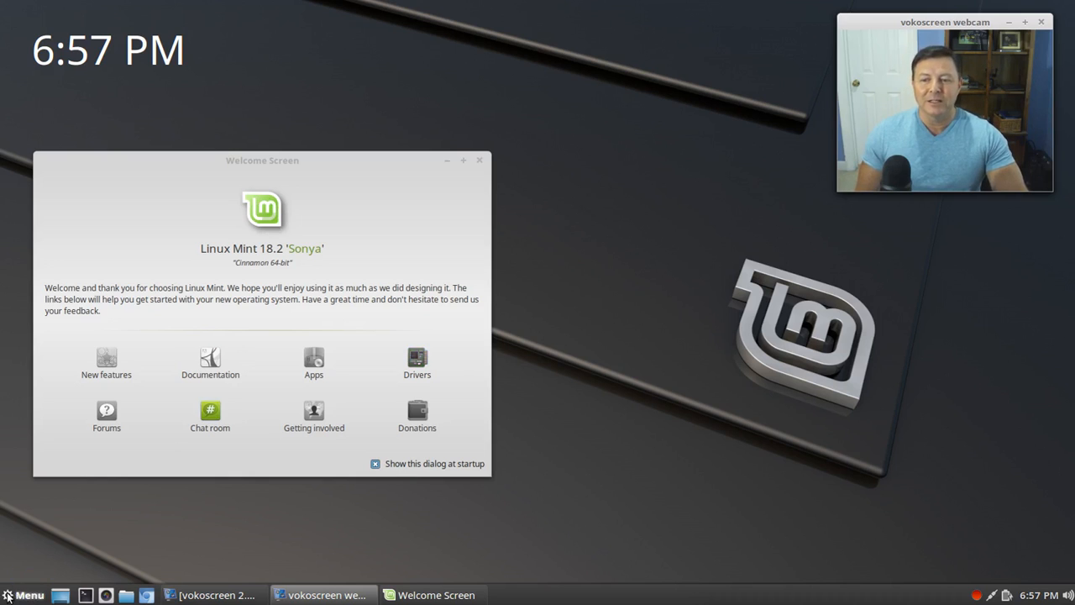
Step: Rename the panel menu button's label from Menu to GO via the applet's Configure settings
right_click(30, 595)
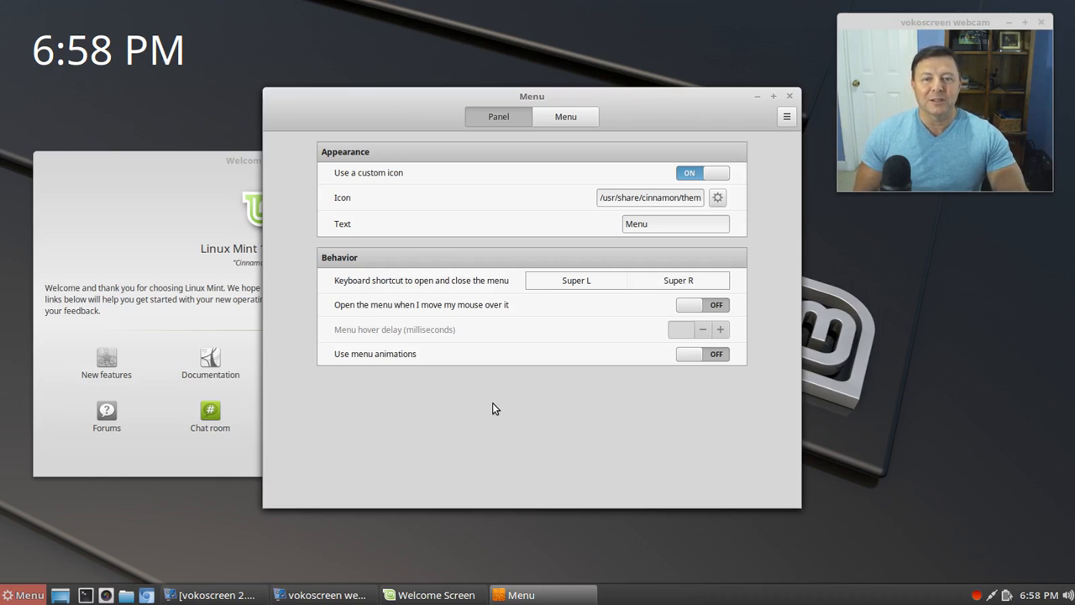
mouse_move(517, 398)
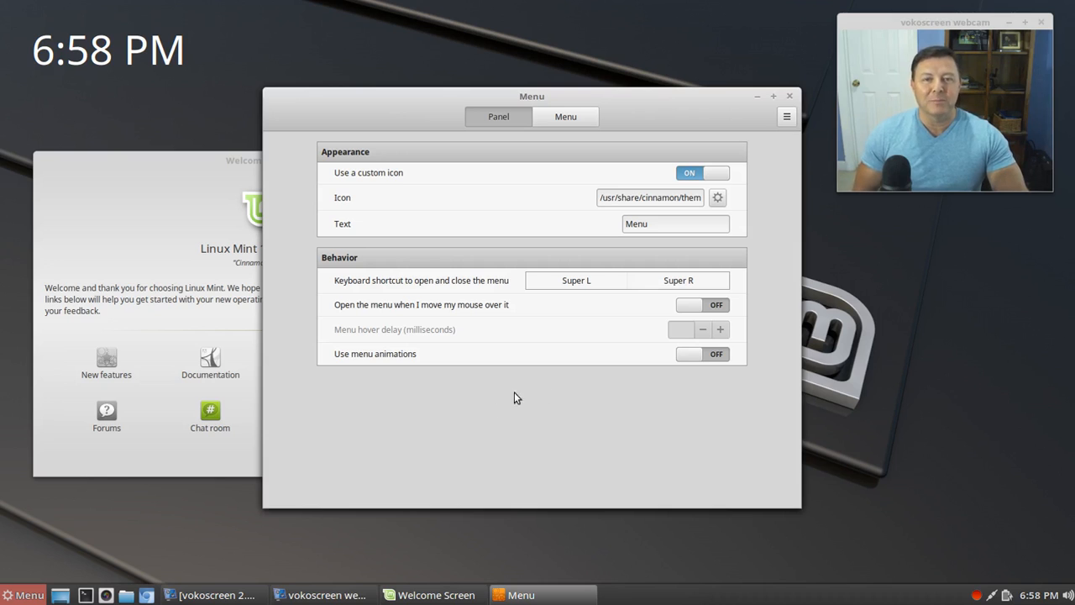
mouse_move(657, 177)
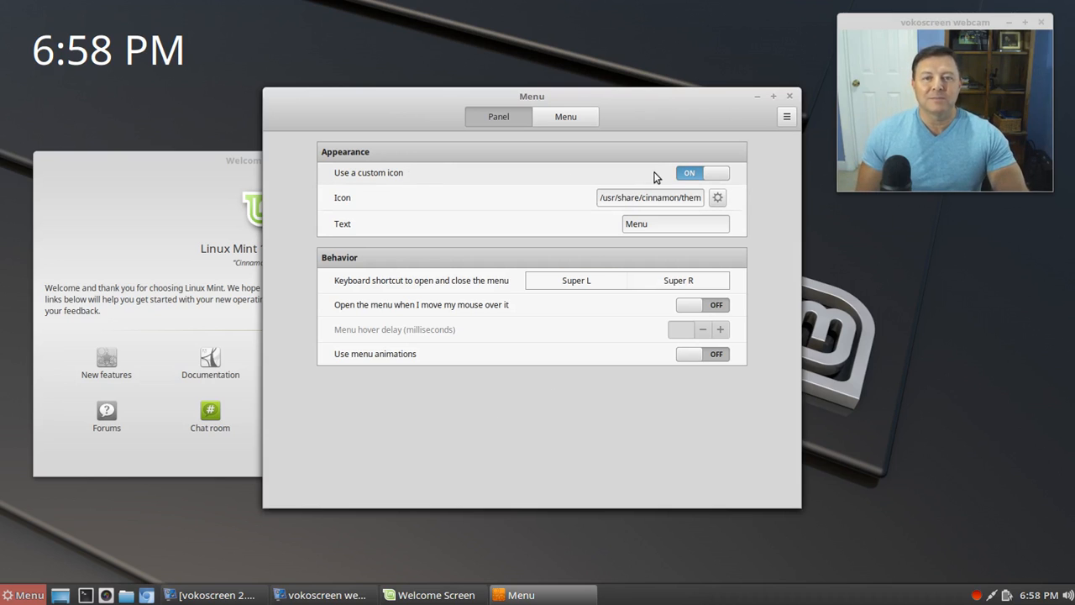
right_click(25, 594)
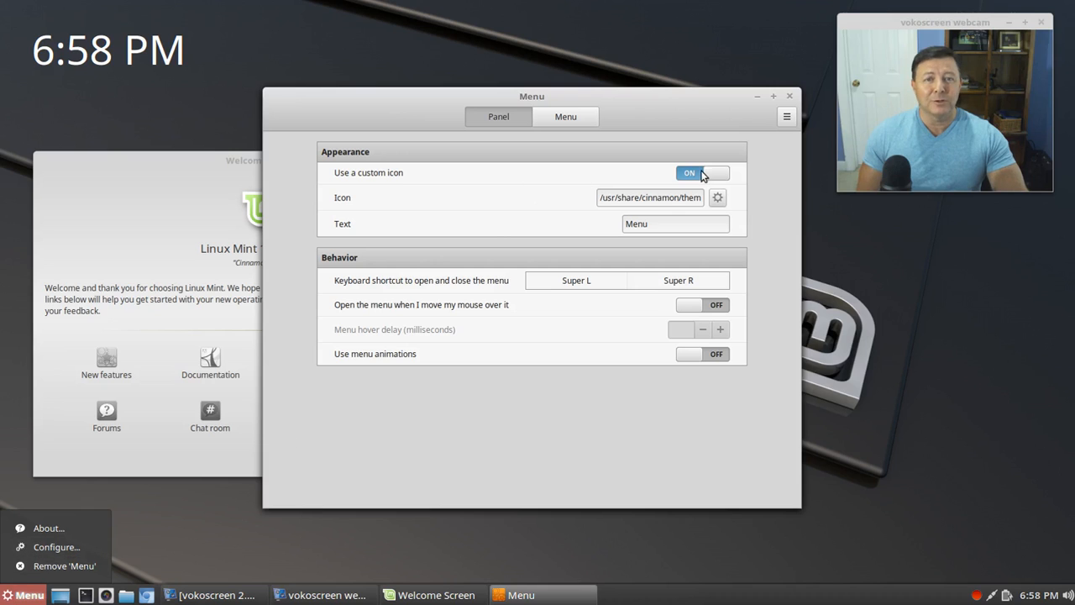
mouse_move(663, 227)
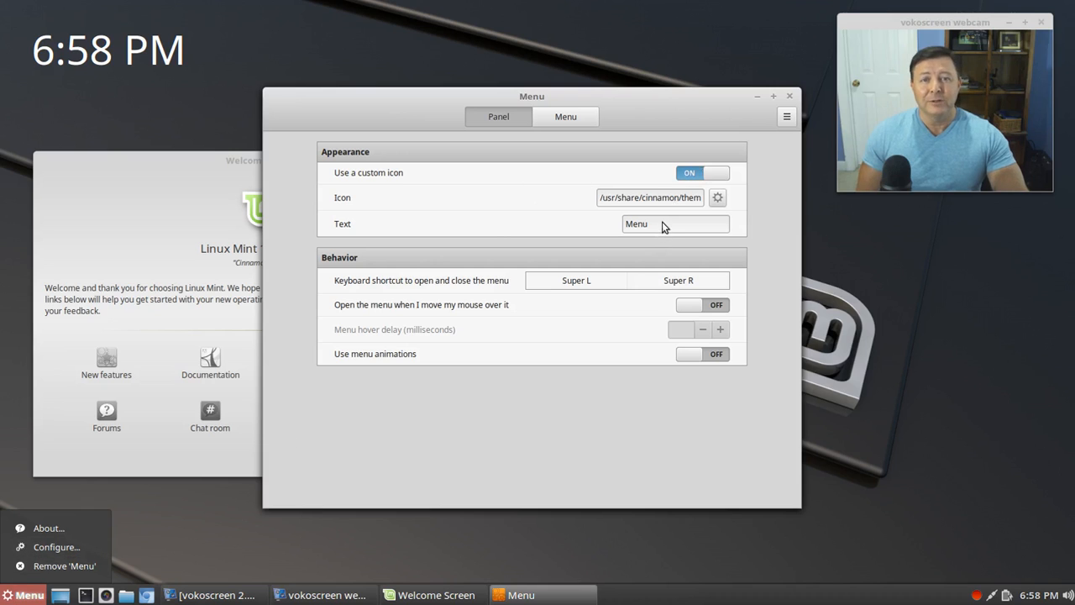
click(673, 223)
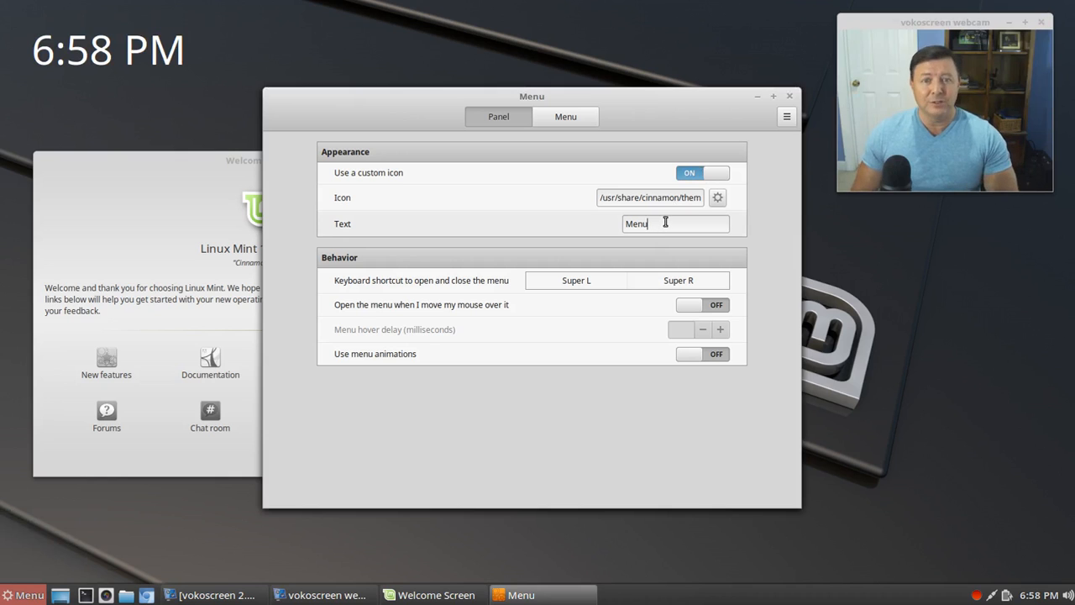
key(ctrl+a)
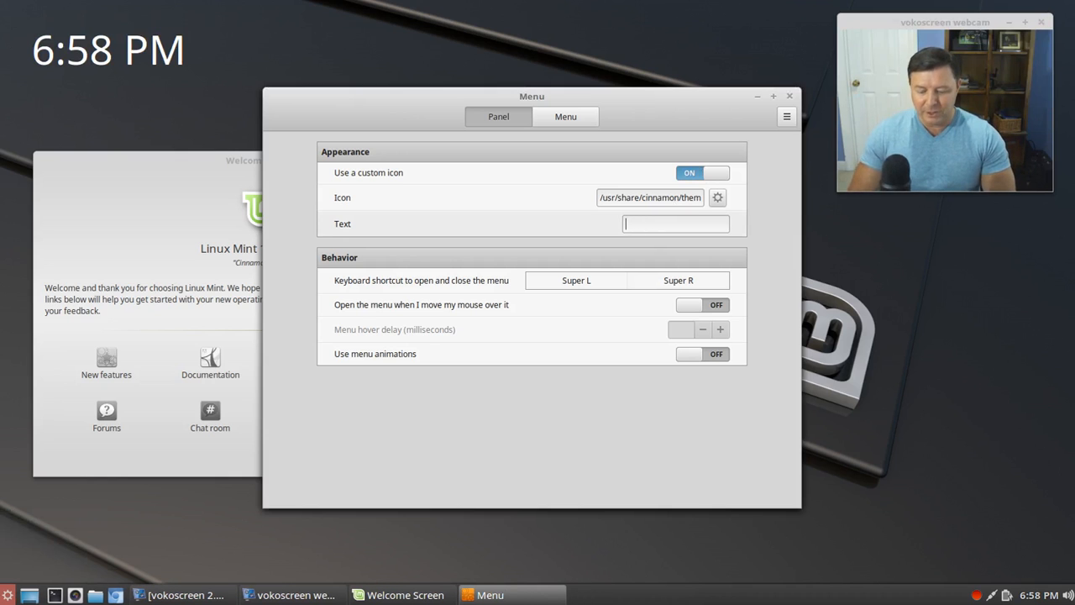
text(GO)
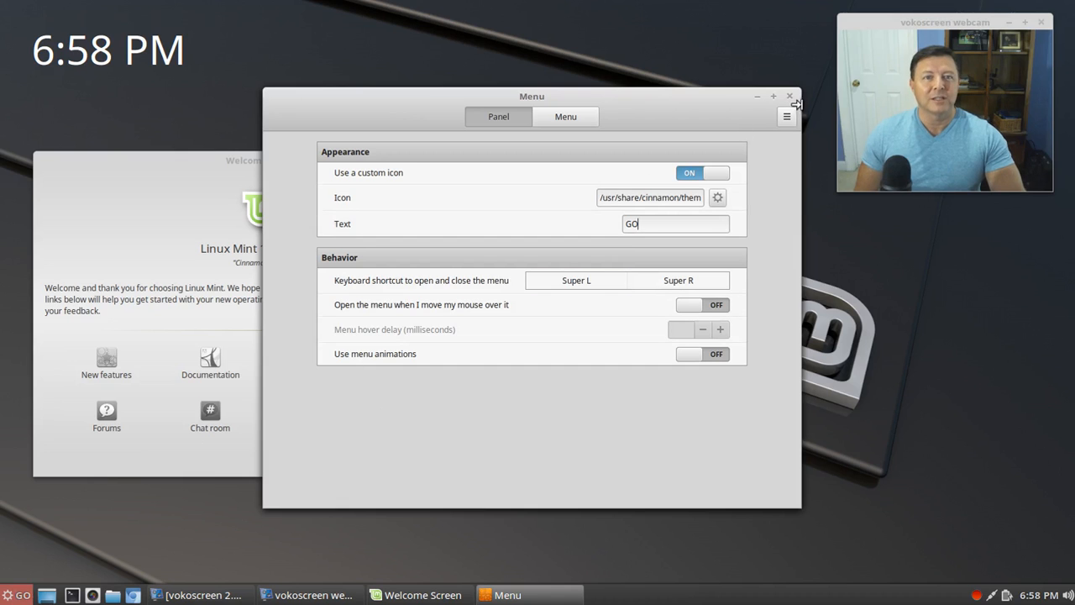
click(790, 96)
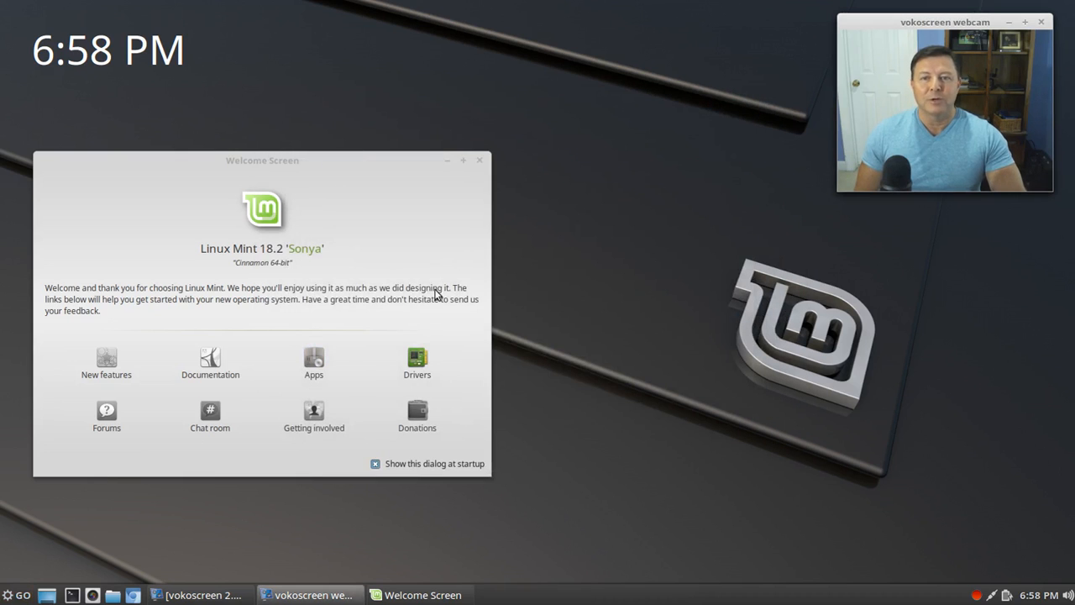
mouse_move(451, 163)
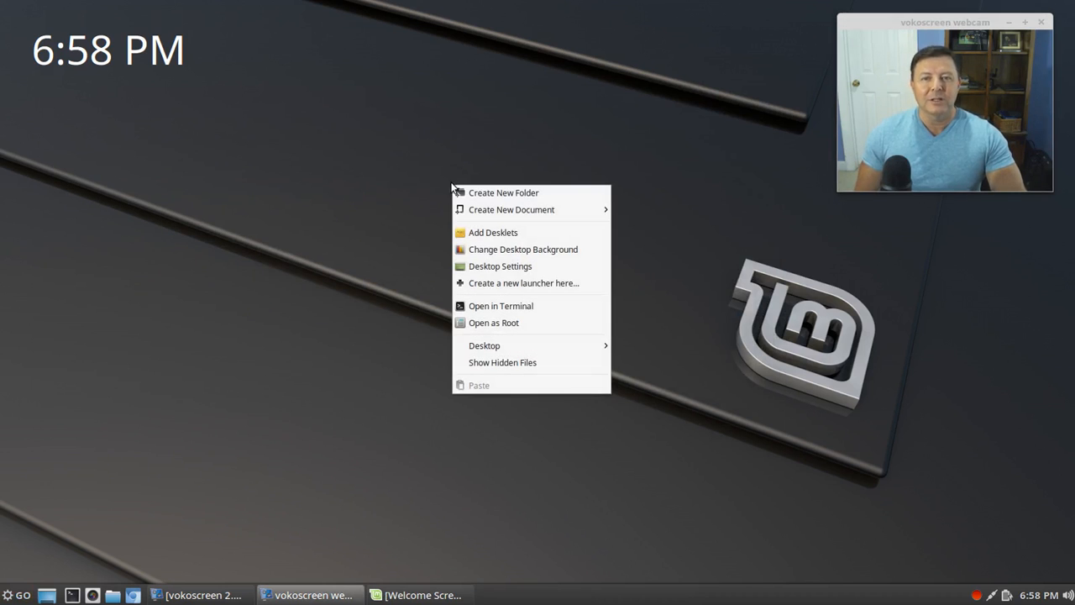
Step: Bring up the Backgrounds window listing the Linux Mint wallpaper images, positioned toward the left
click(501, 265)
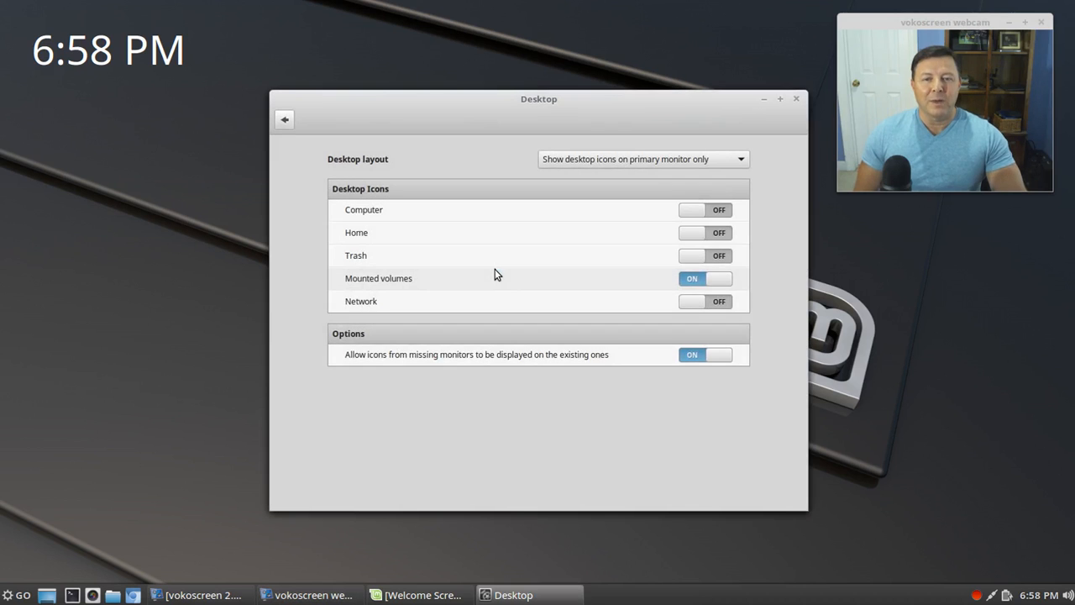
mouse_move(789, 140)
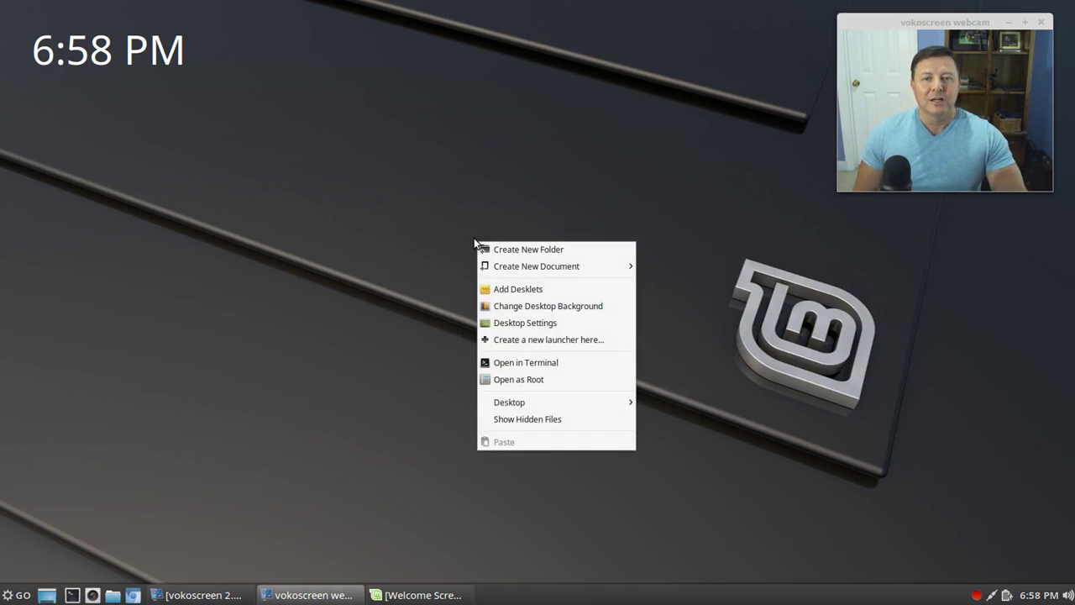
click(528, 314)
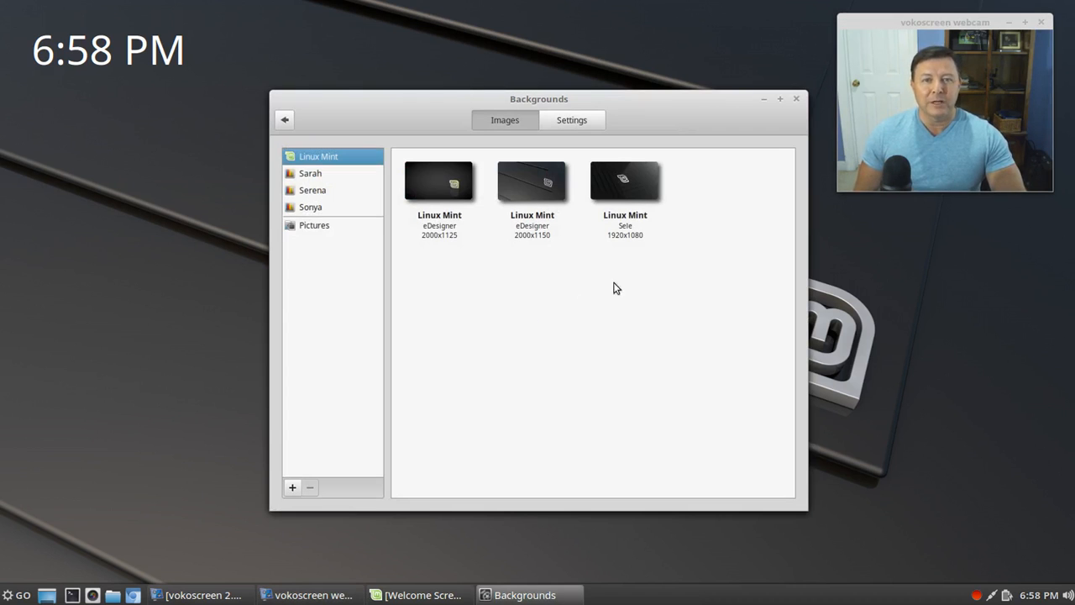
mouse_move(339, 114)
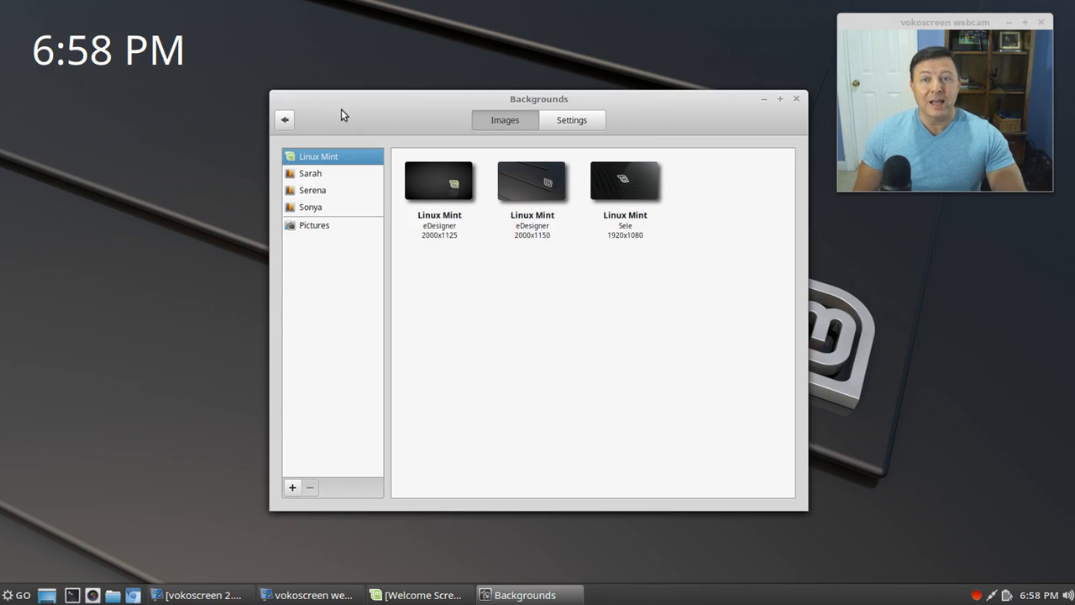
drag(538, 97, 377, 150)
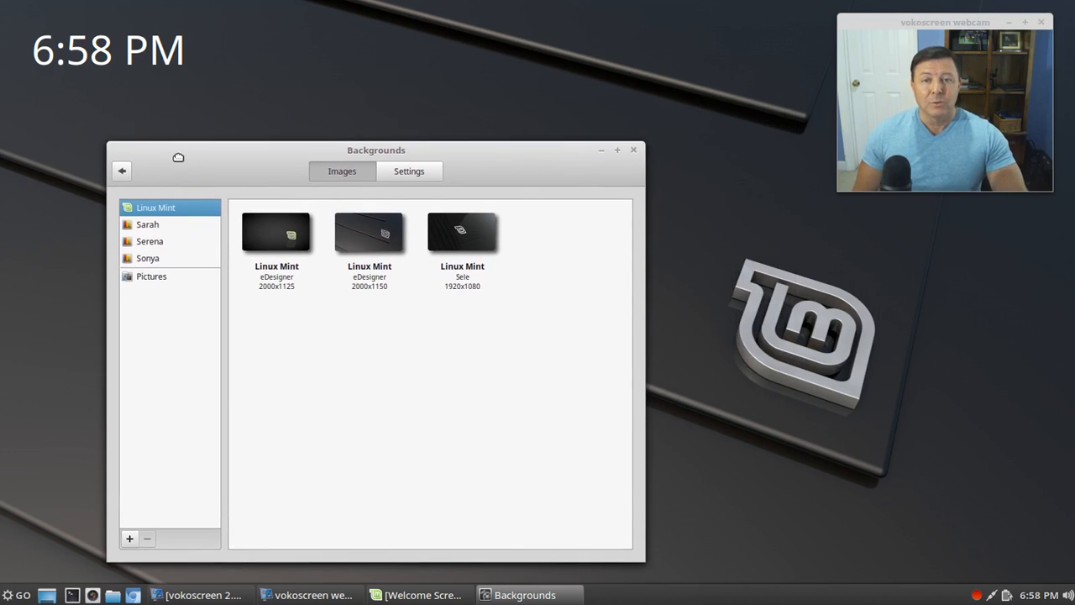
mouse_move(395, 283)
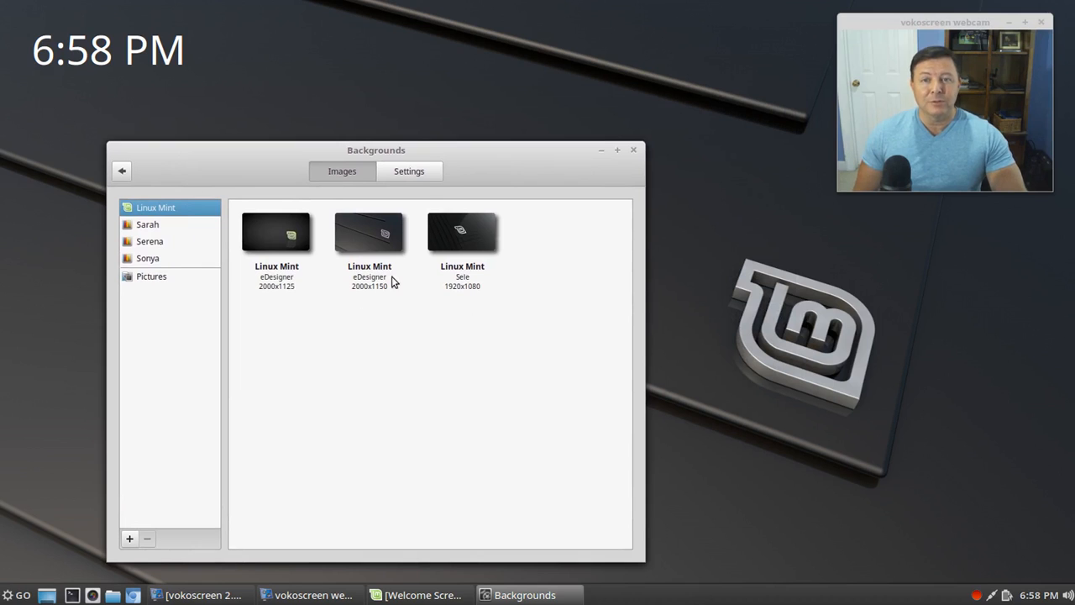
mouse_move(385, 245)
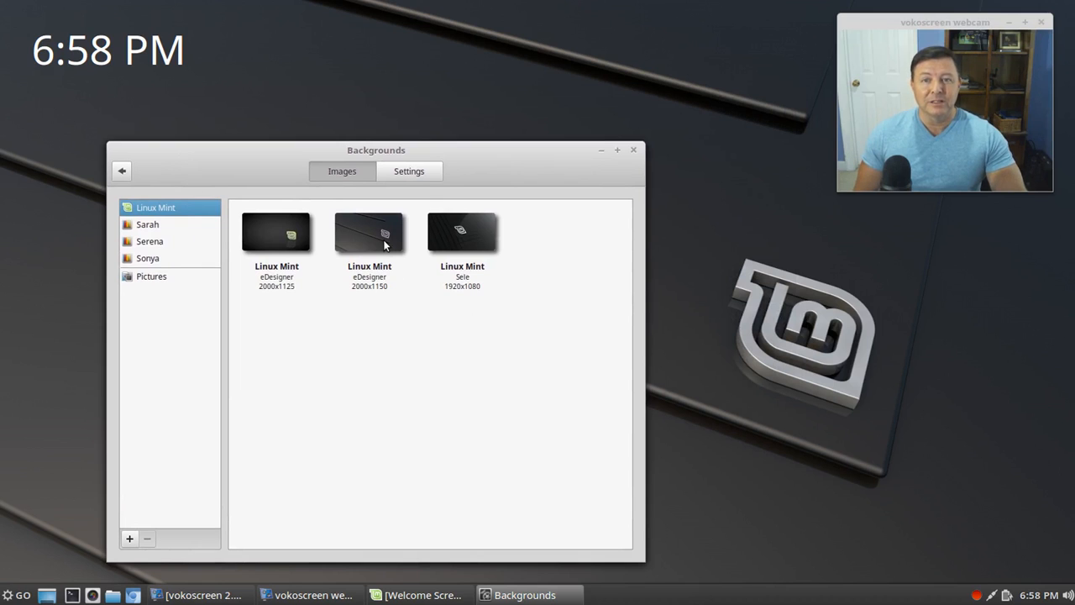
mouse_move(635, 150)
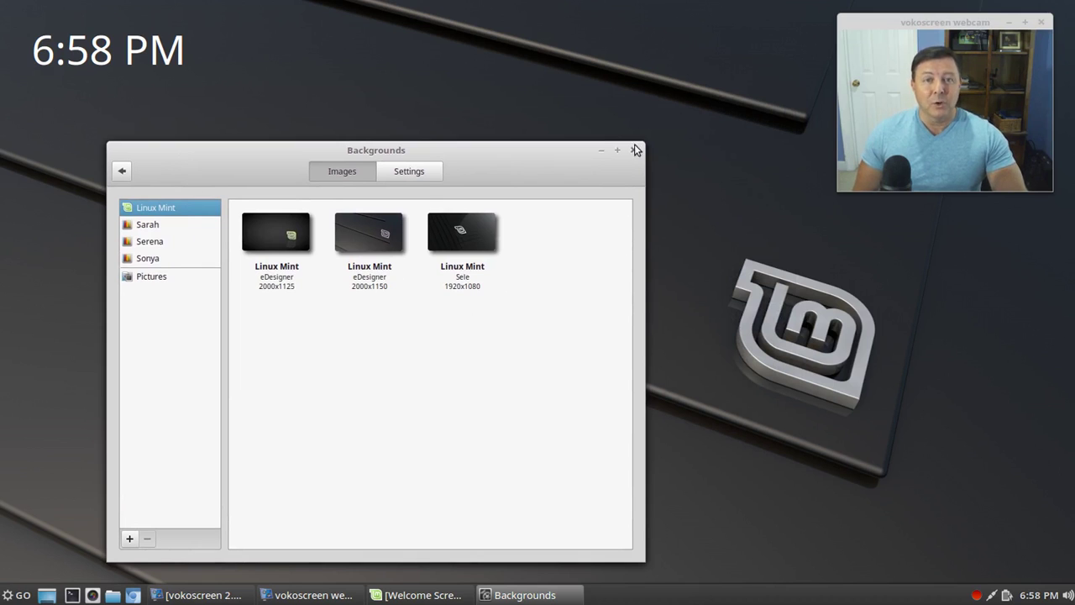
click(635, 149)
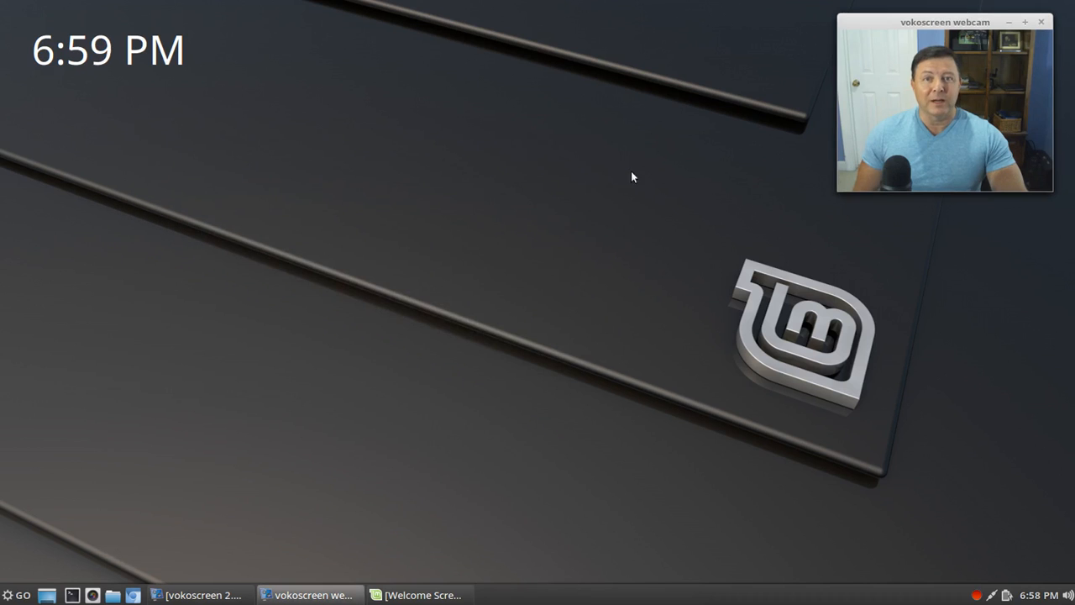
mouse_move(569, 22)
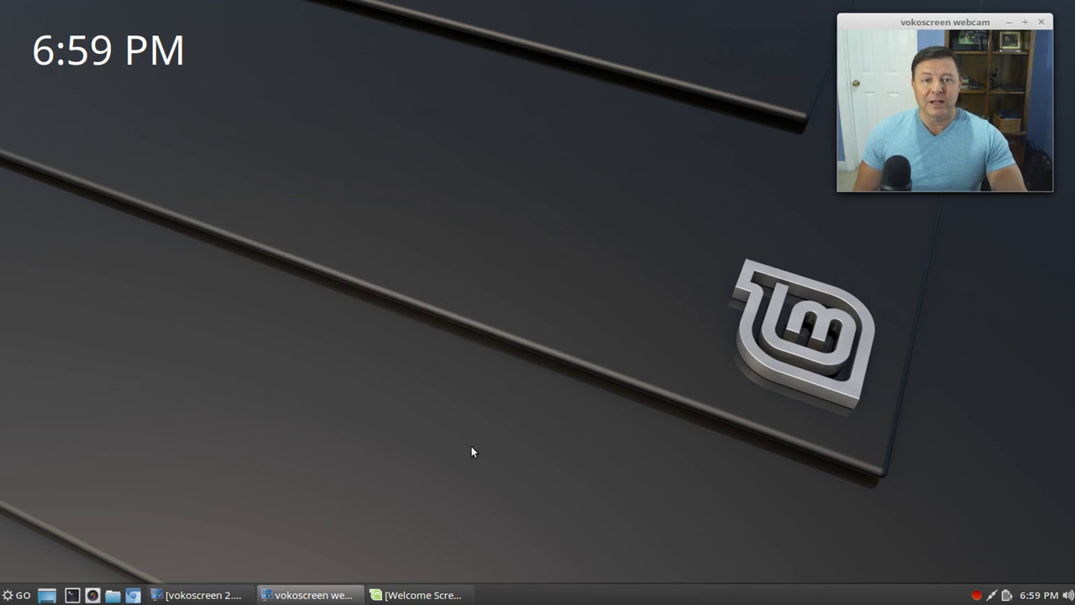
mouse_move(901, 400)
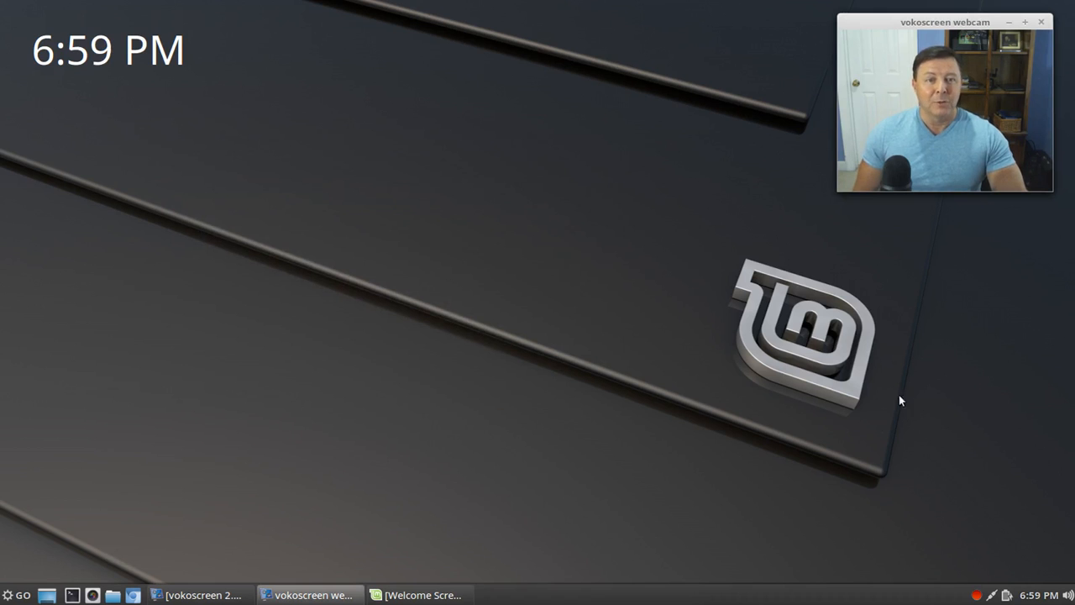
mouse_move(709, 279)
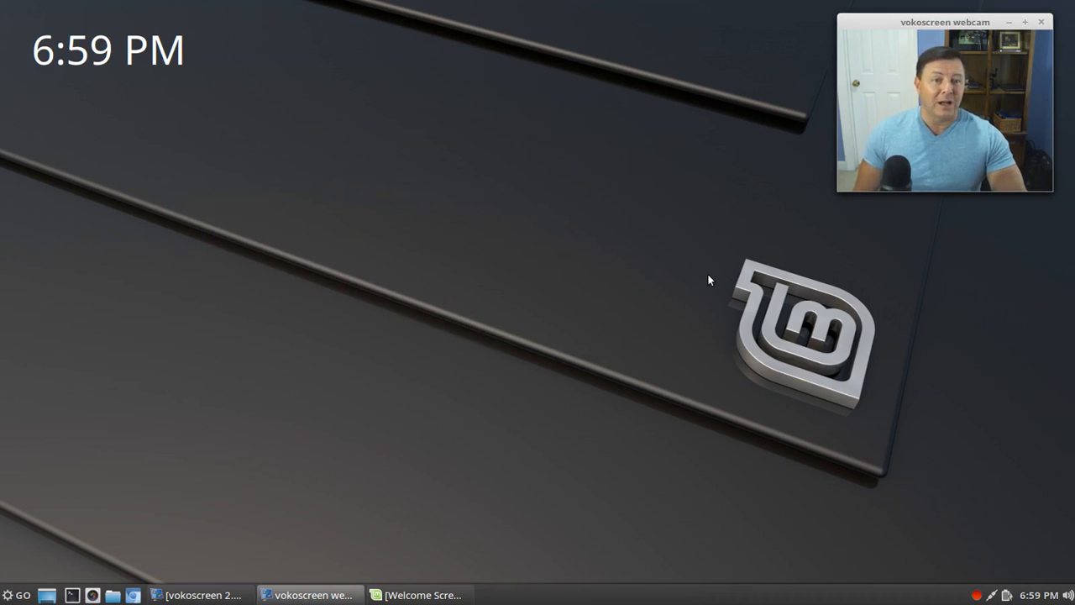
mouse_move(813, 376)
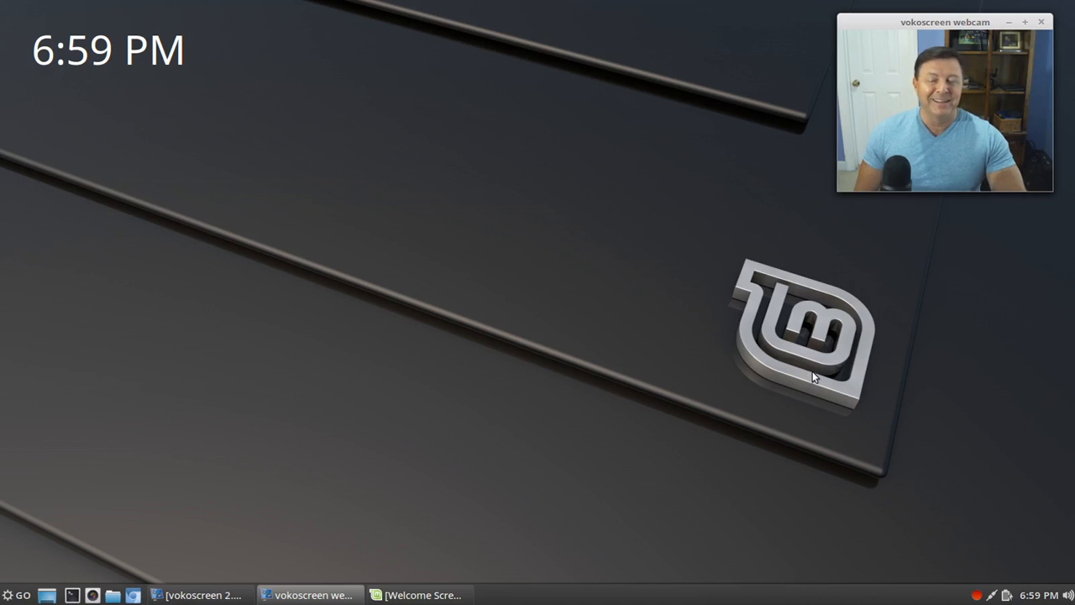
mouse_move(615, 563)
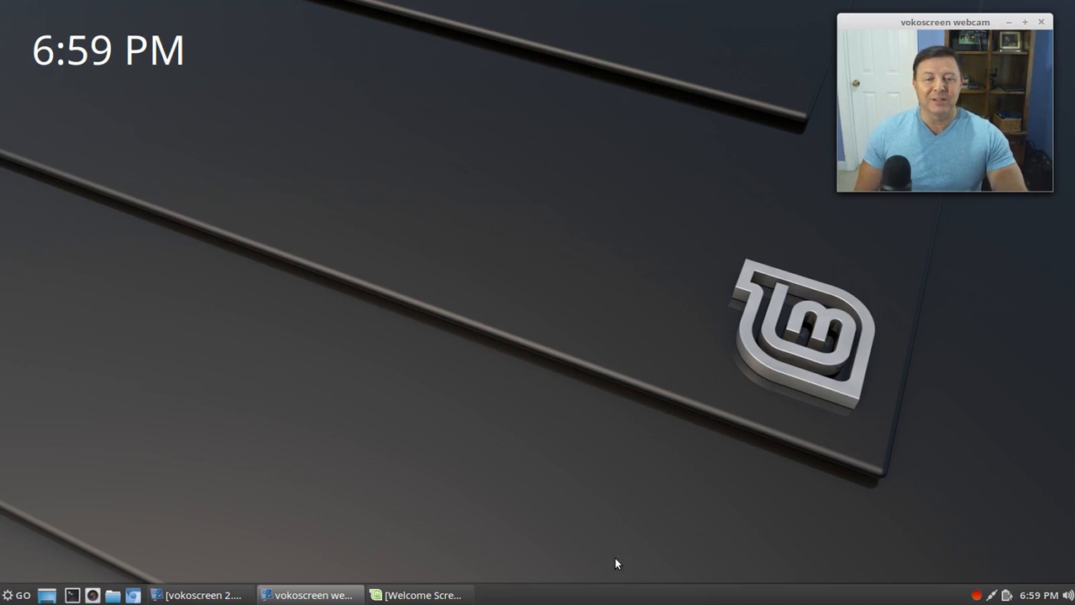
mouse_move(618, 601)
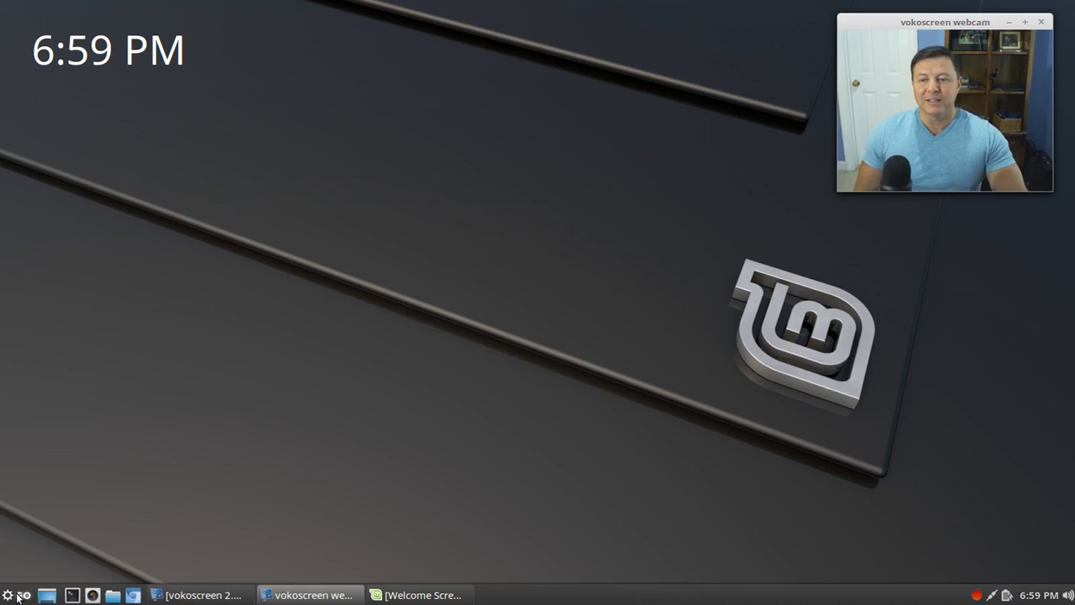
Step: Open the Themes settings from the GO menu's Preferences category
click(7, 595)
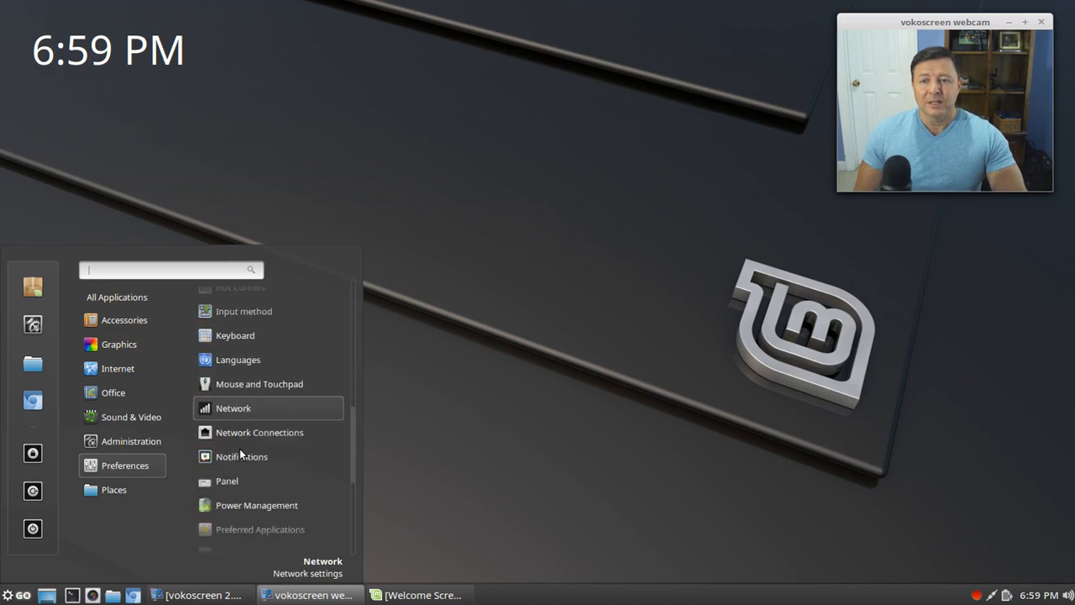
click(265, 454)
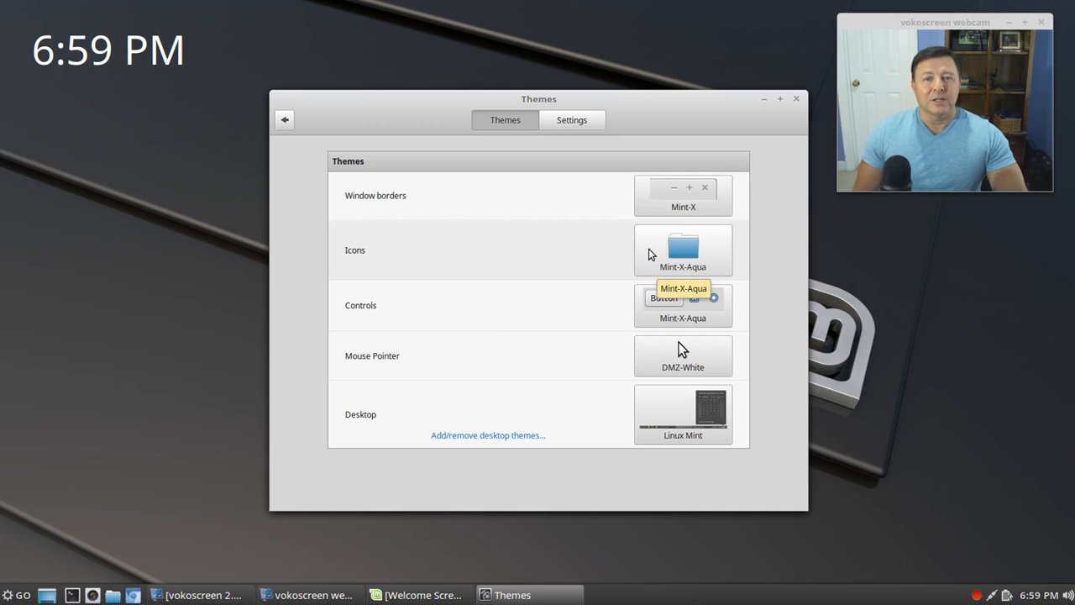
Step: Review the Mint-X-Aqua icon and control themes and close the Themes window unchanged
click(683, 249)
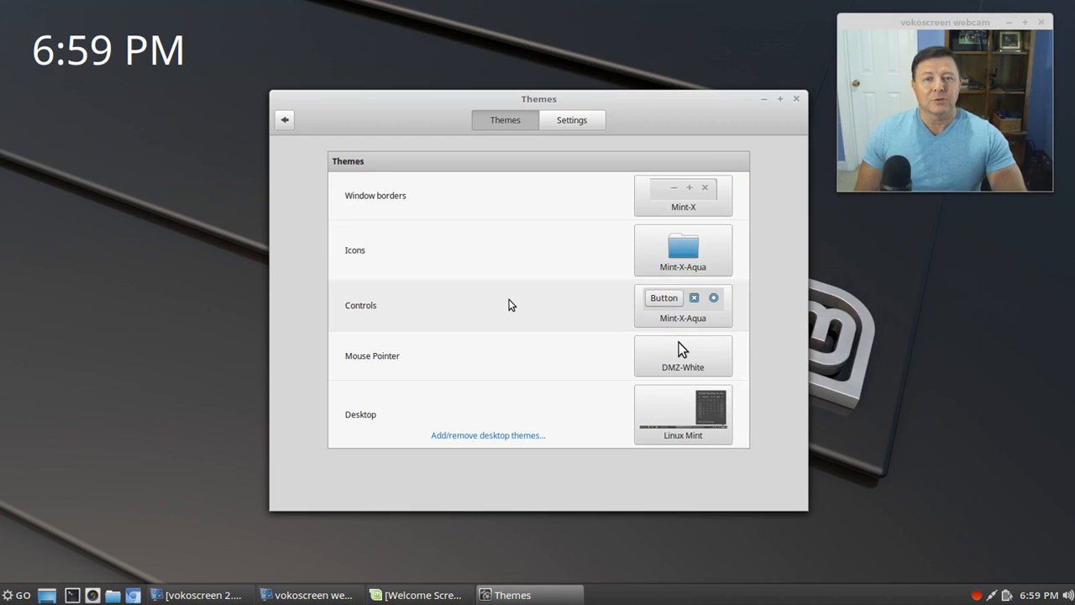
mouse_move(484, 340)
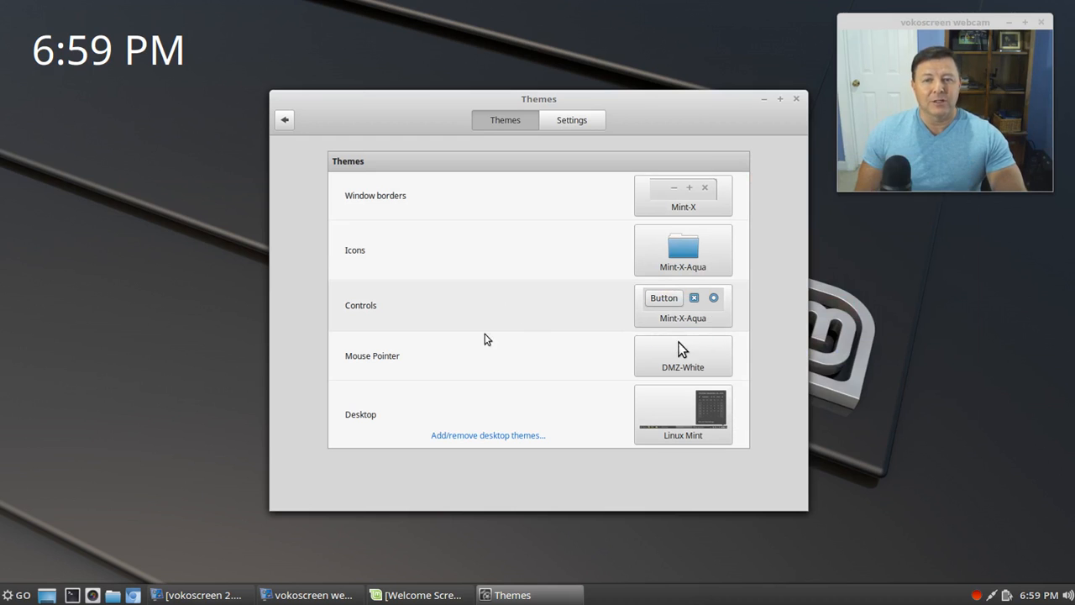
mouse_move(621, 405)
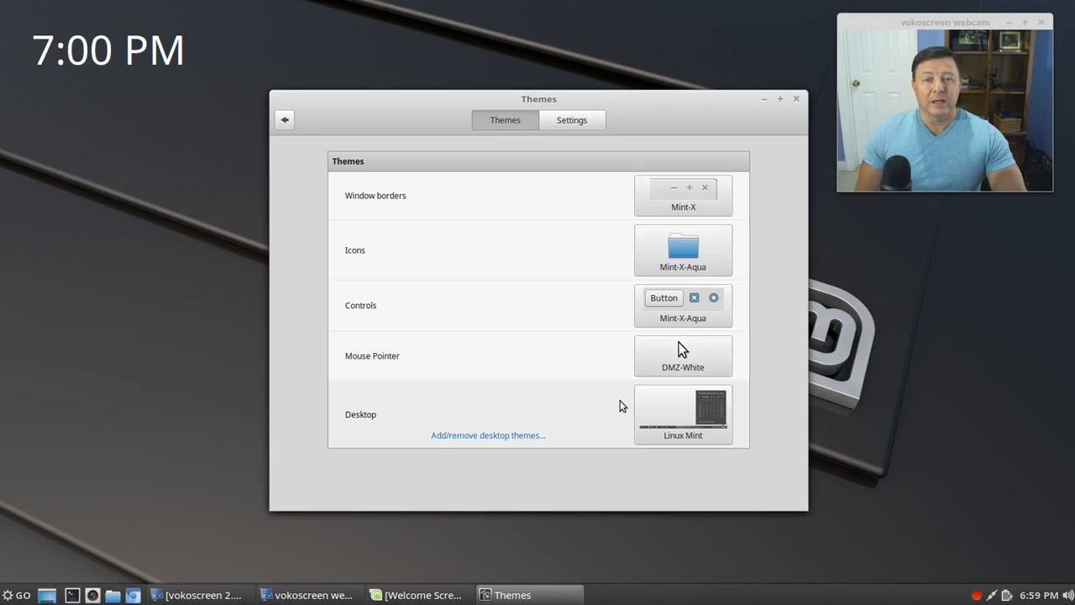
mouse_move(714, 428)
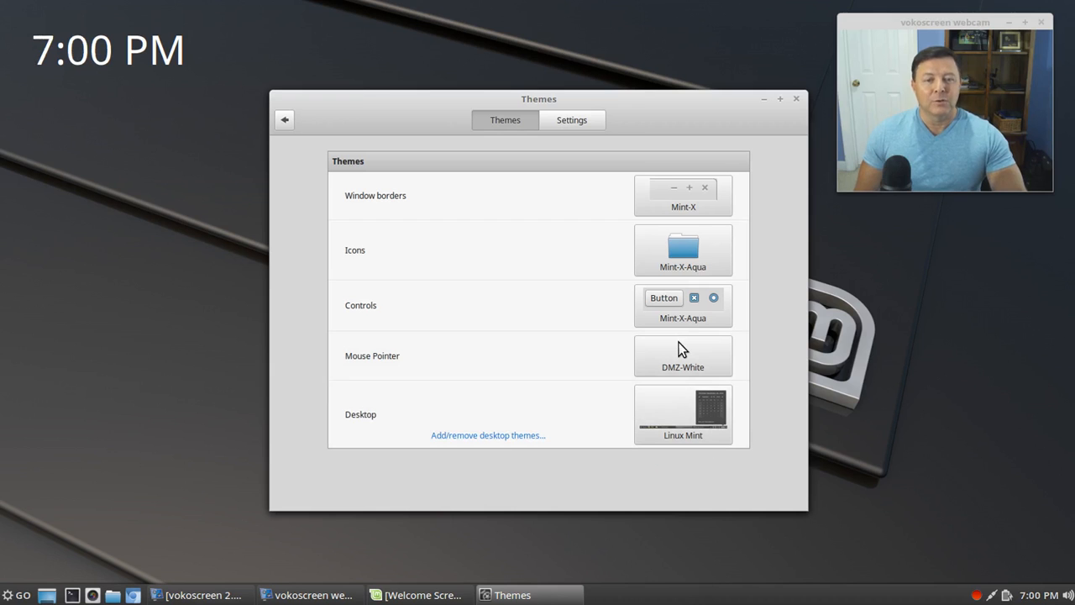
mouse_move(826, 403)
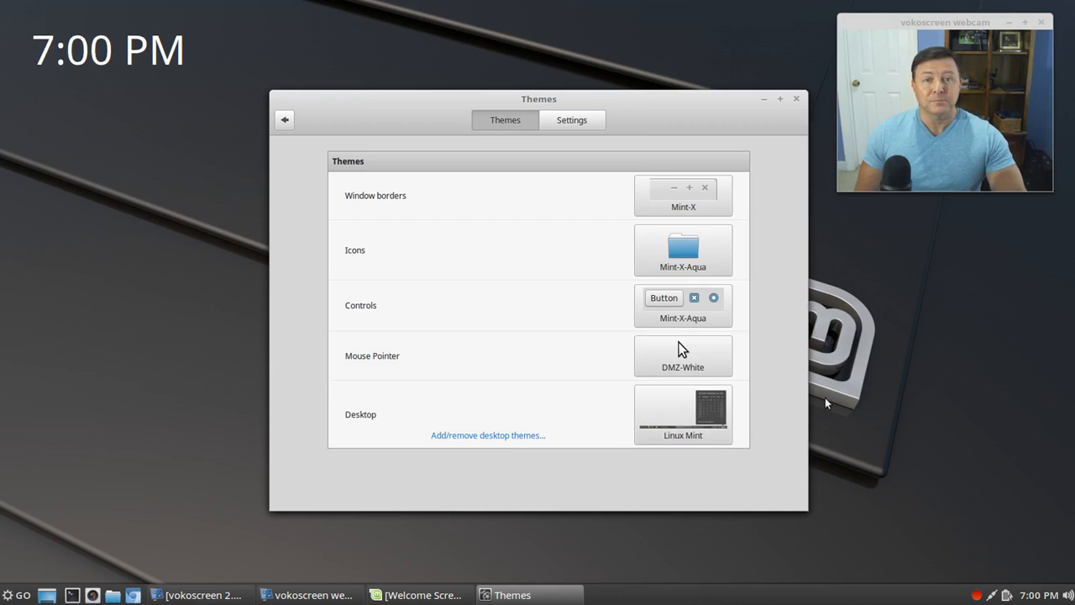
click(797, 97)
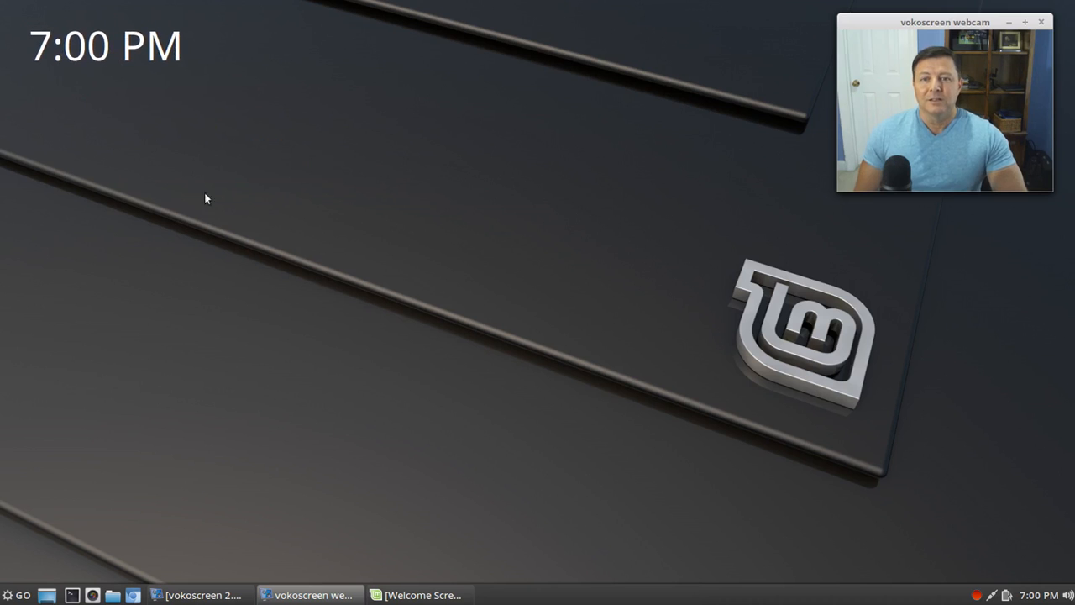
mouse_move(7, 595)
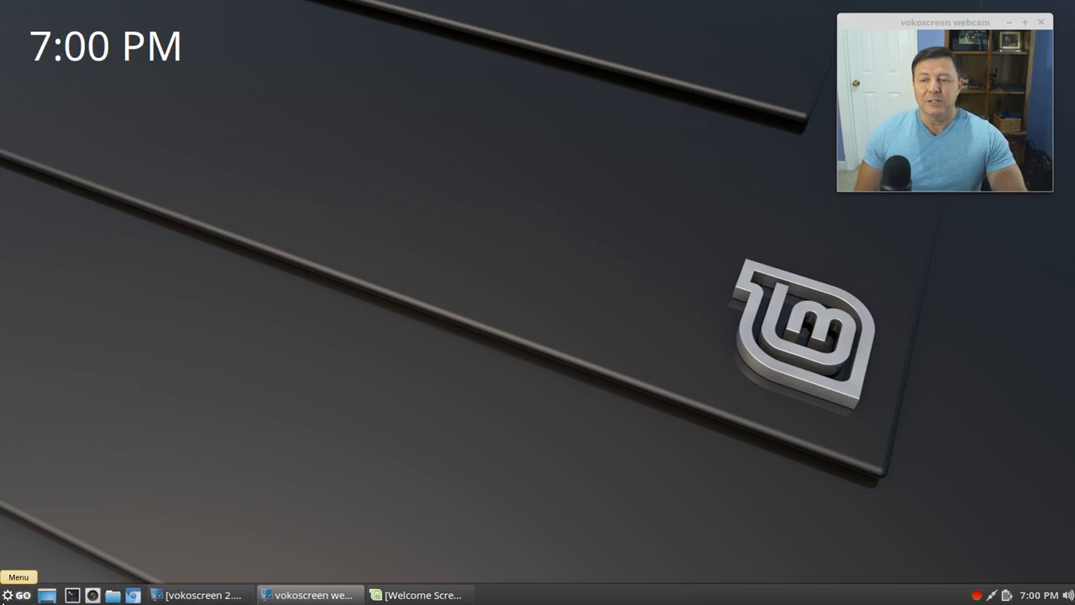
click(17, 595)
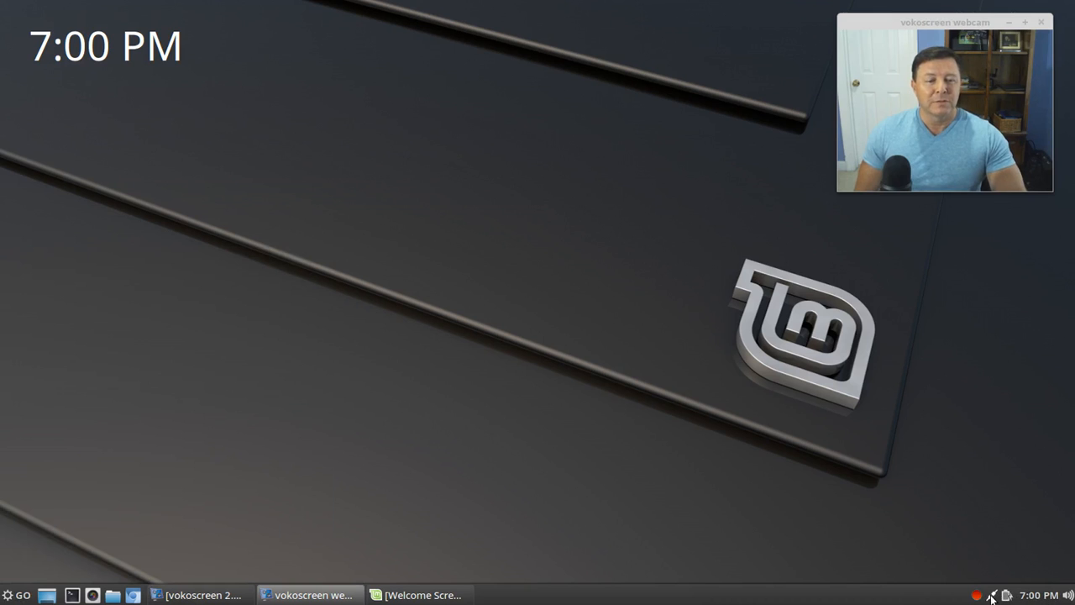
mouse_move(991, 595)
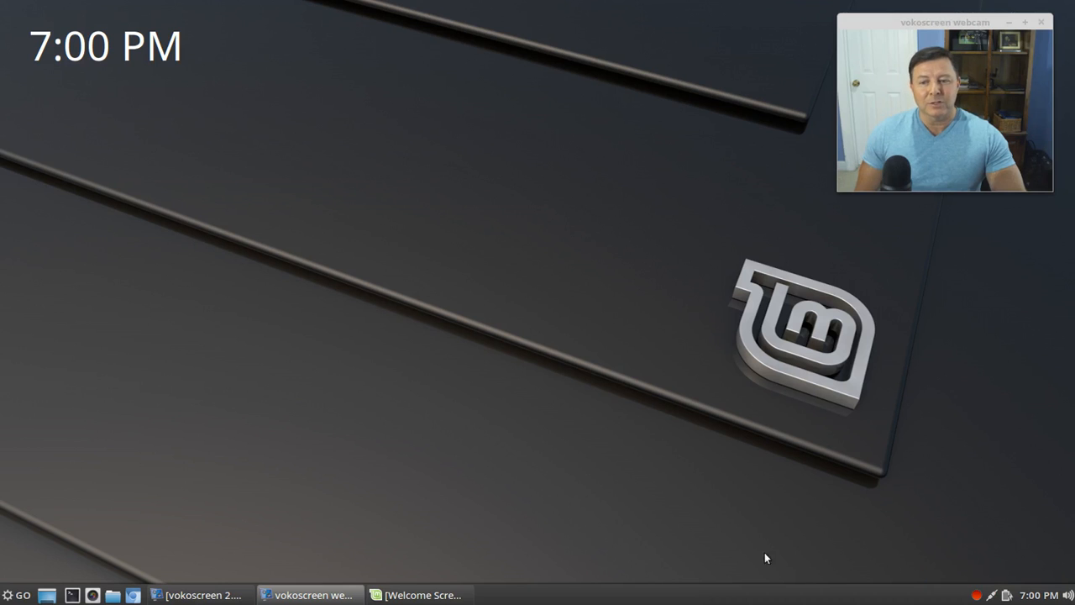
Step: Browse the GO menu's Internet, Preferences and Graphics categories, then leave the desktop clear
click(11, 594)
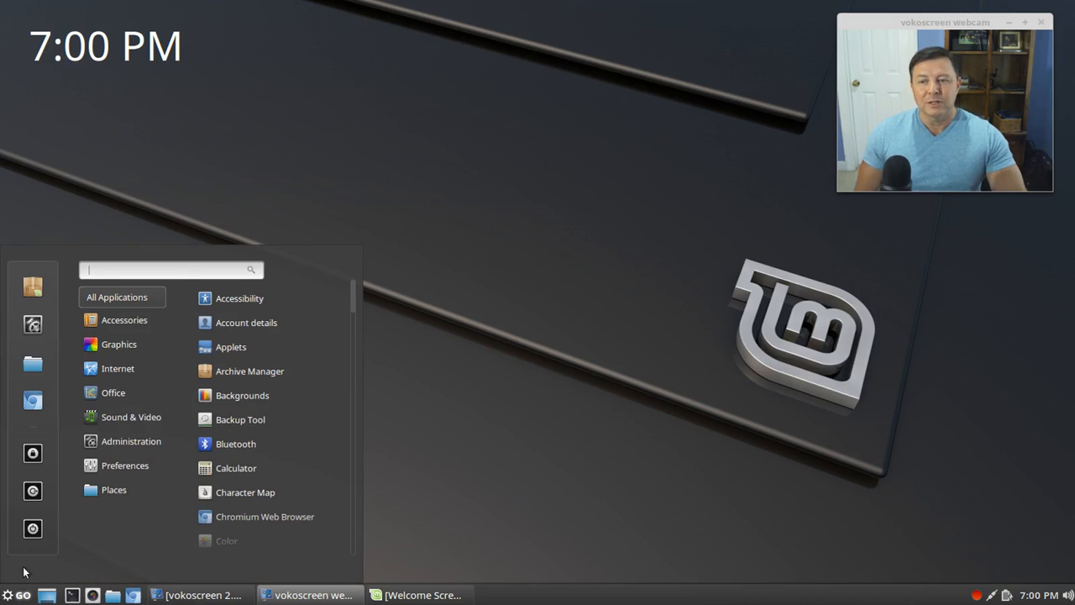
mouse_move(34, 528)
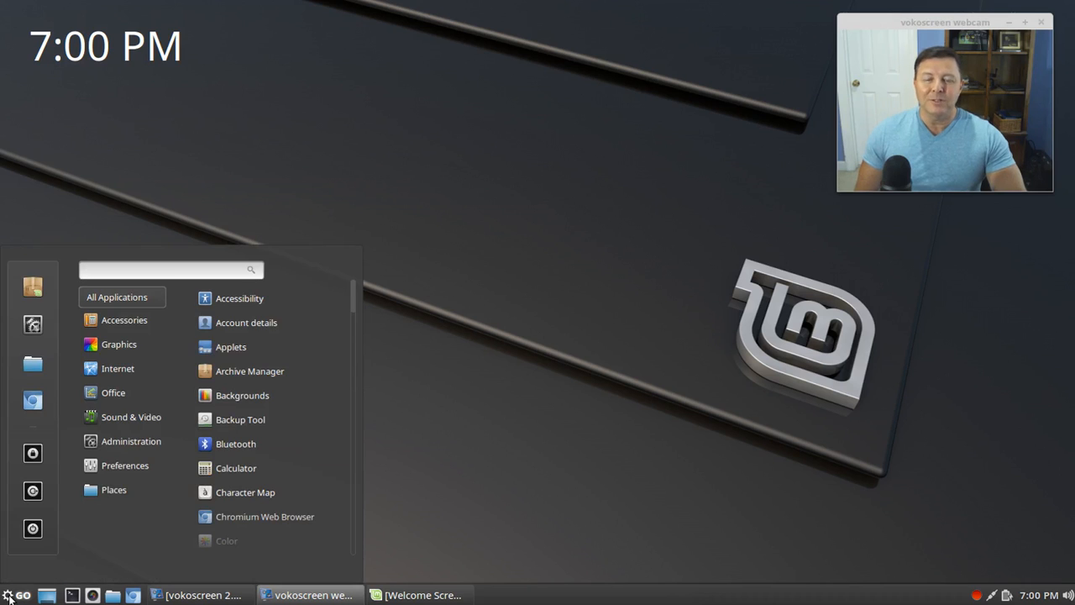
click(168, 269)
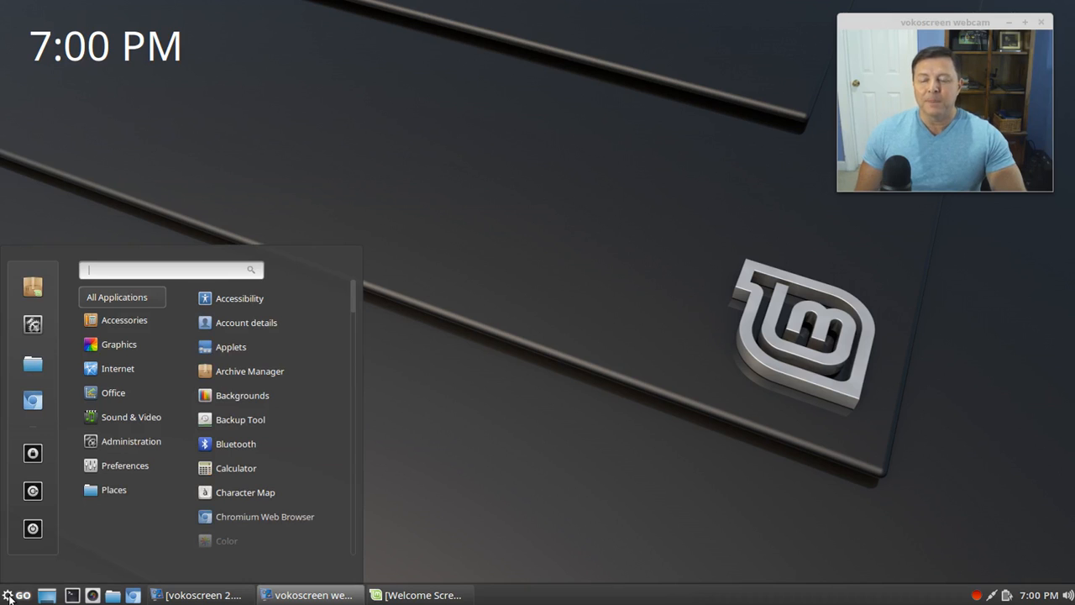
mouse_move(239, 299)
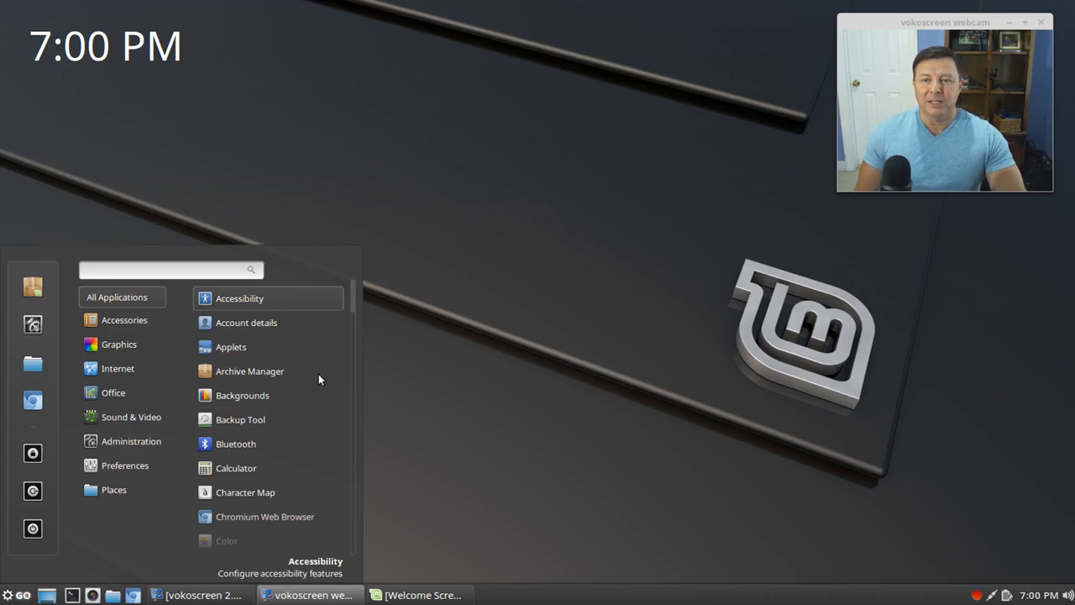
click(118, 368)
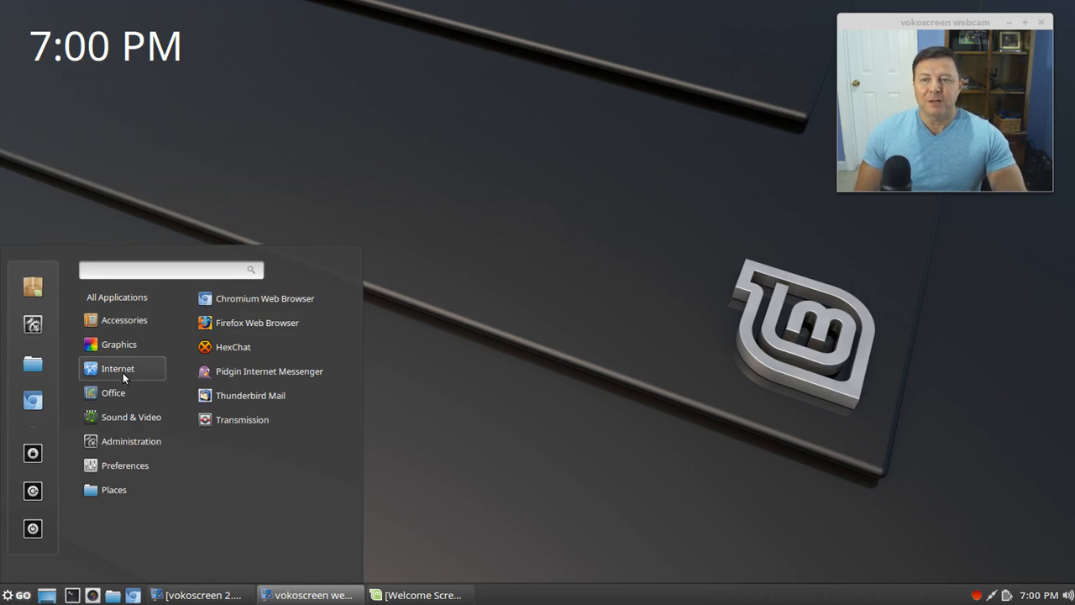
click(124, 464)
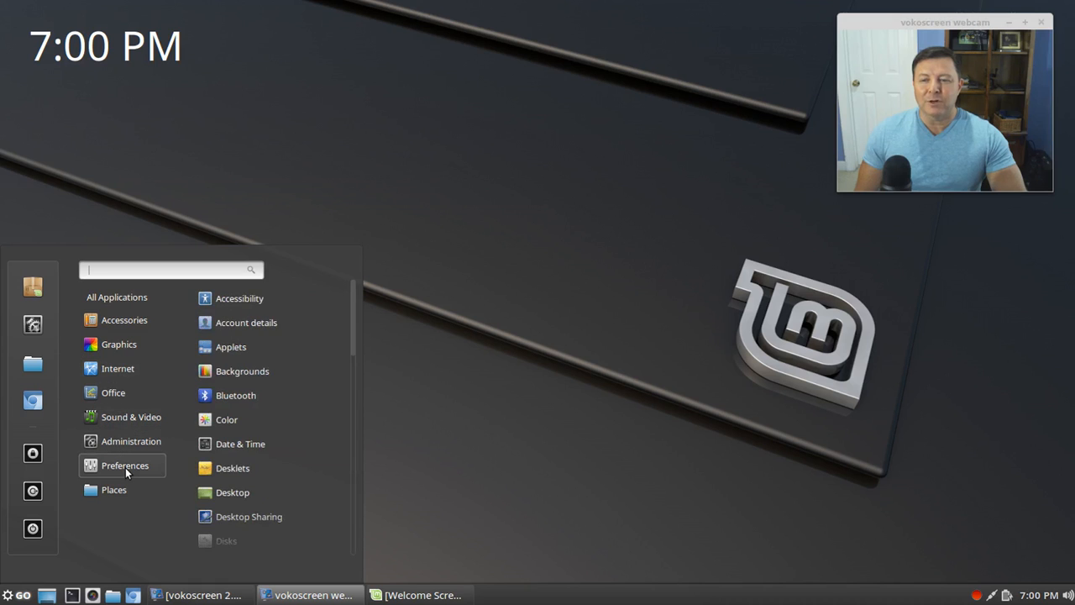
click(131, 440)
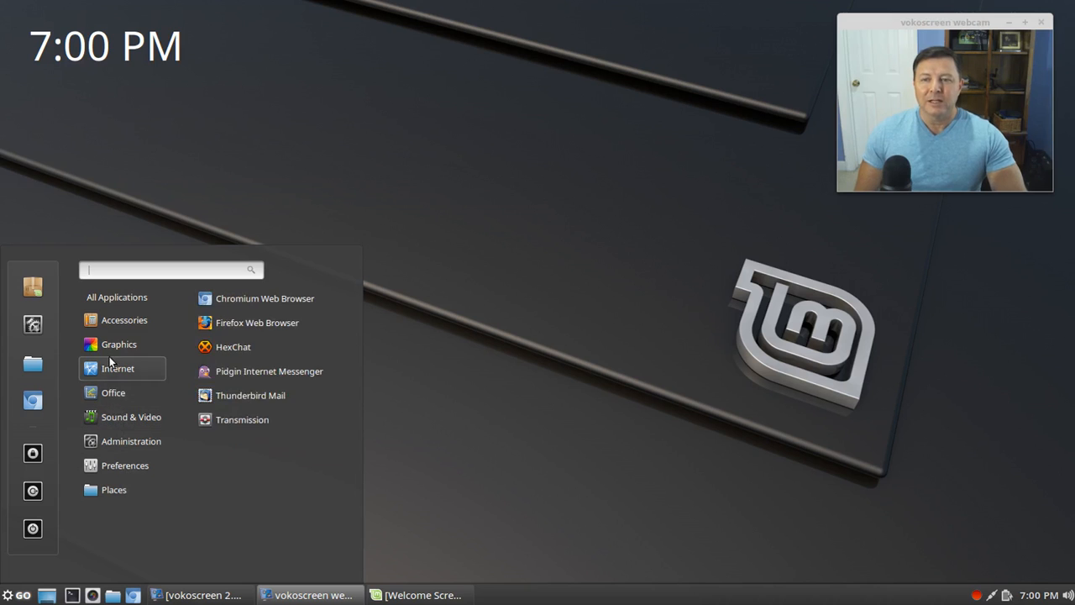
click(118, 343)
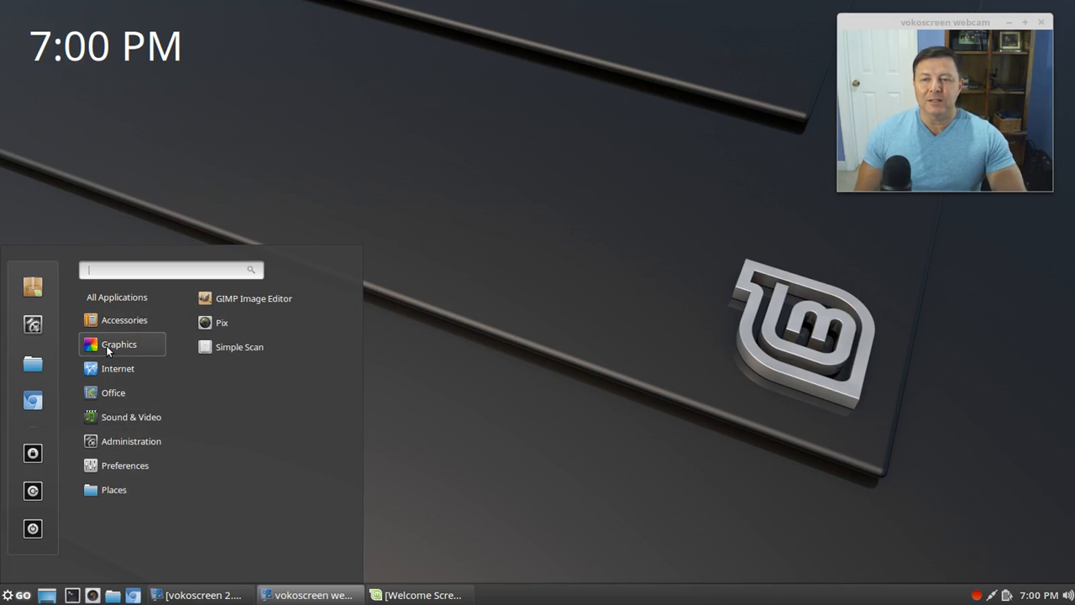
click(114, 393)
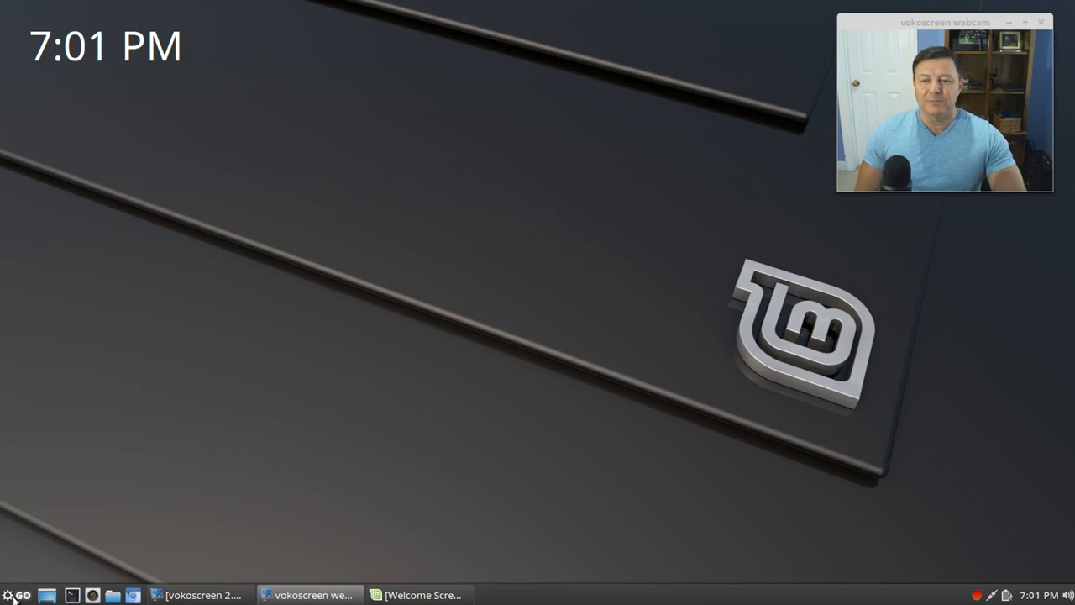
Step: Open the GO menu to reach the Places list of folders
click(10, 595)
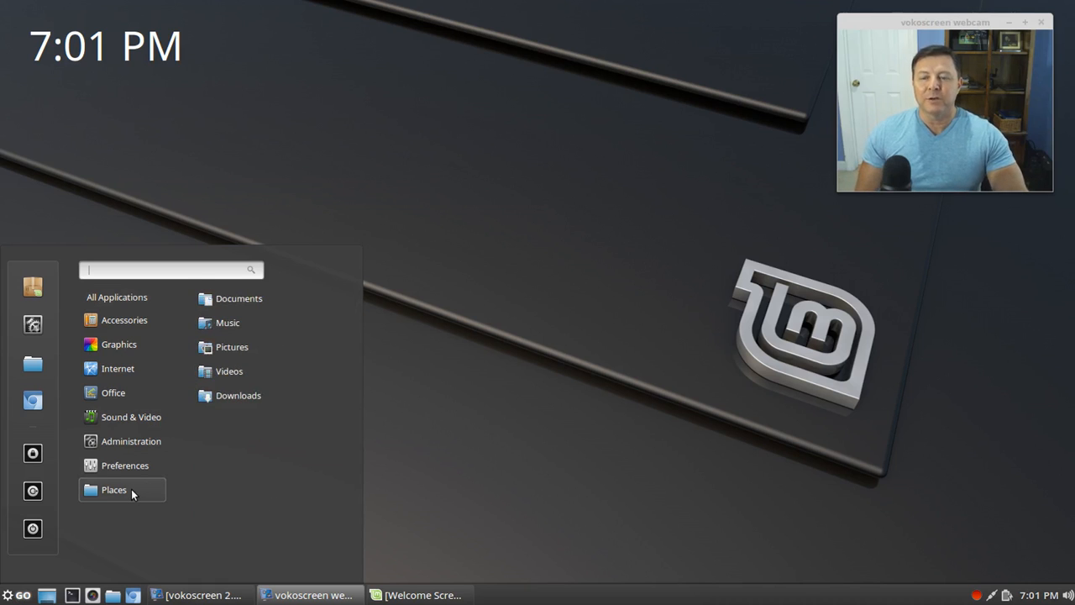
mouse_move(115, 494)
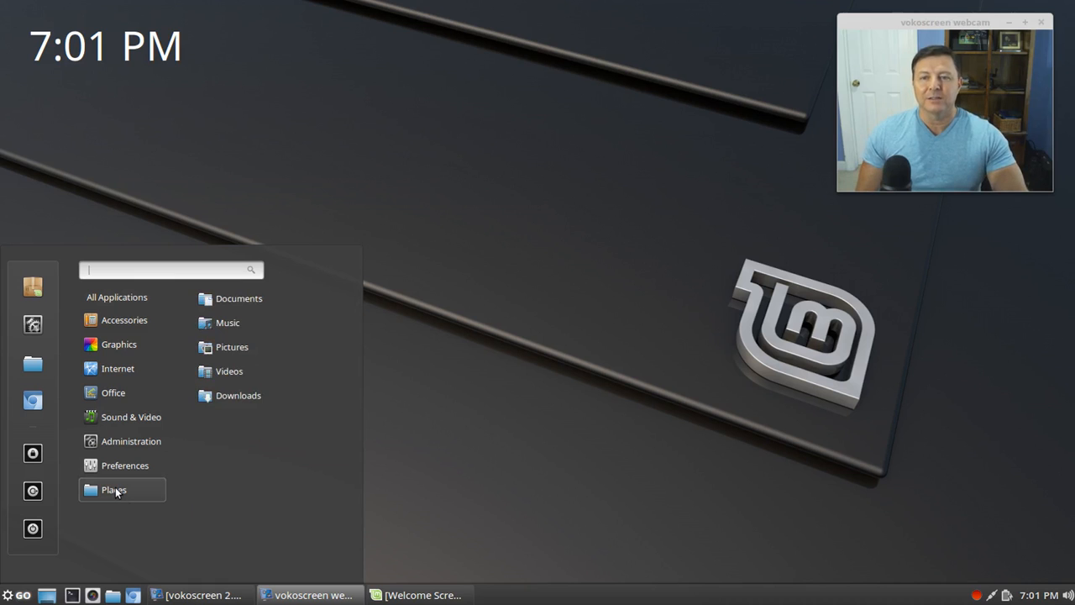
mouse_move(229, 372)
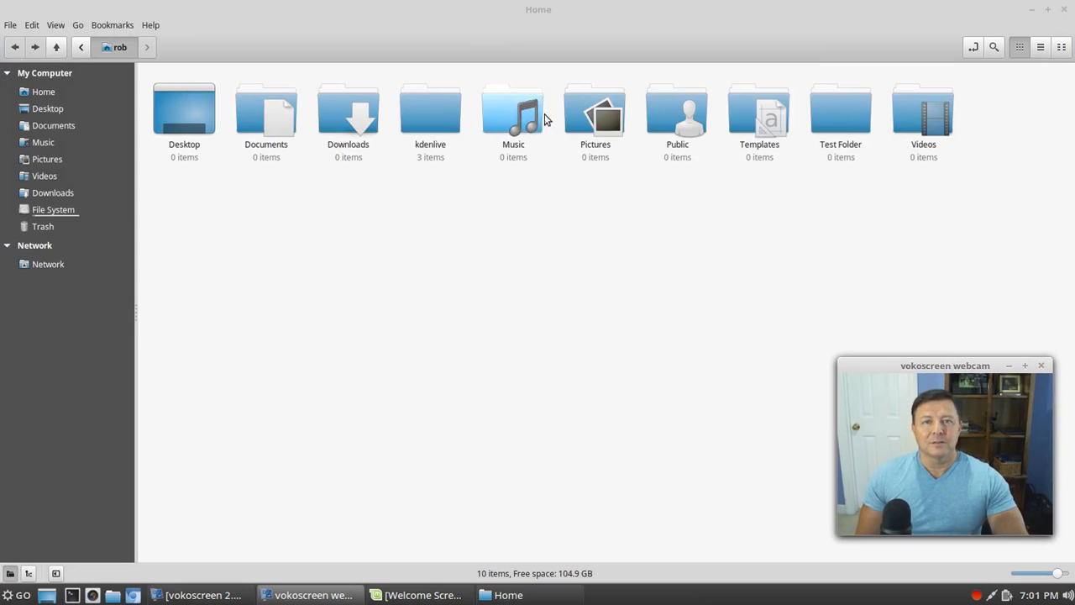
mouse_move(810, 141)
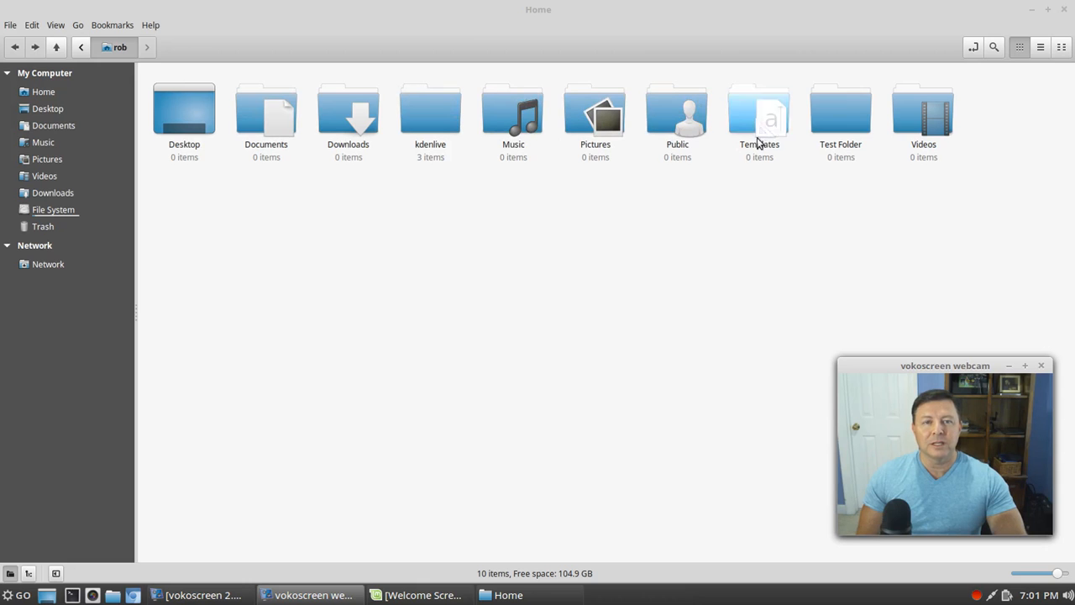
mouse_move(517, 275)
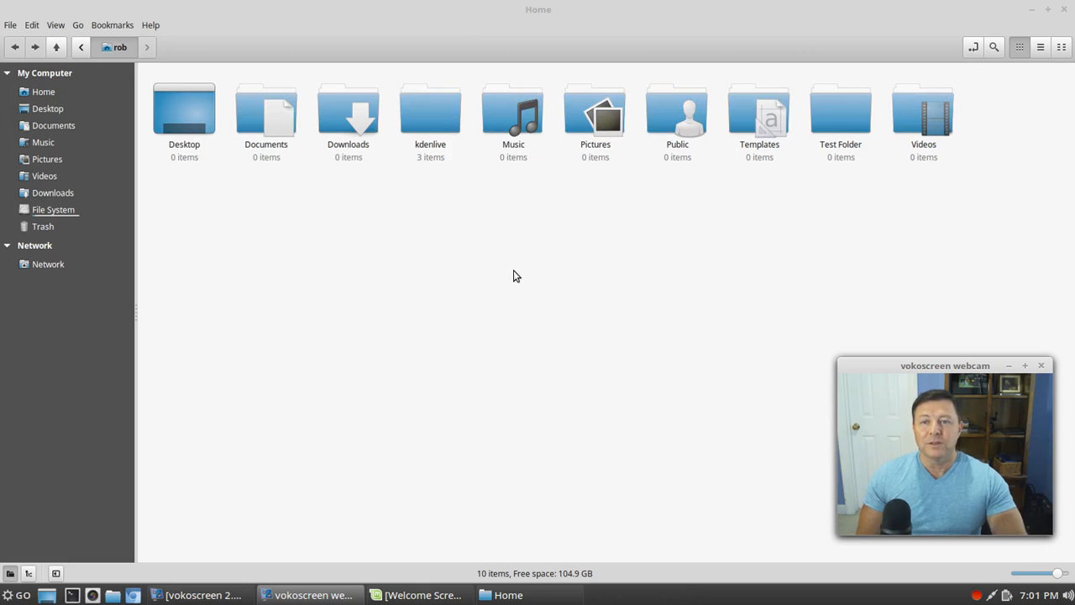
mouse_move(626, 252)
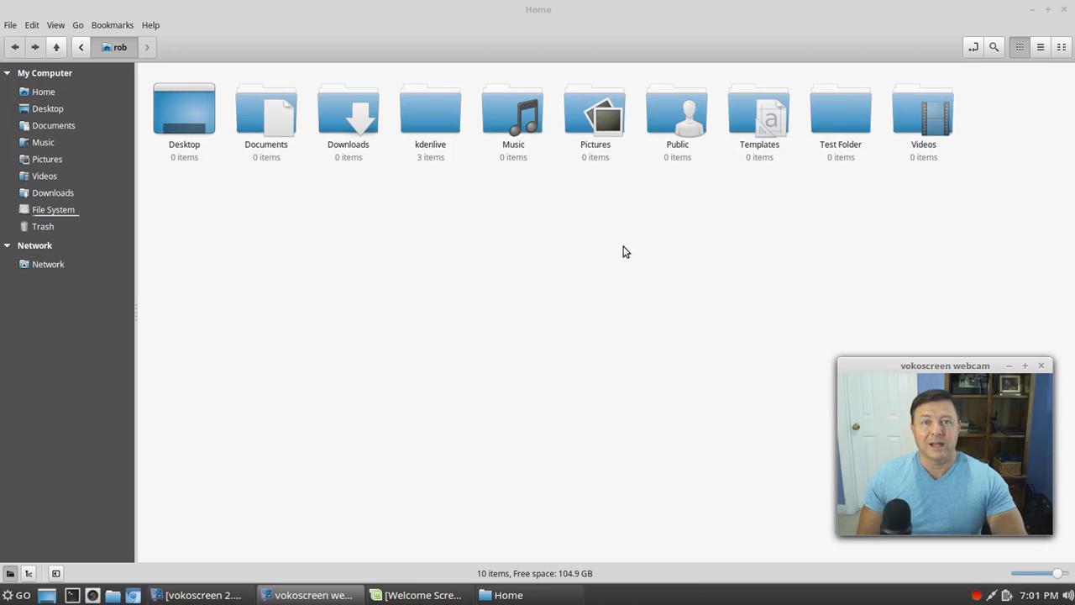
mouse_move(484, 245)
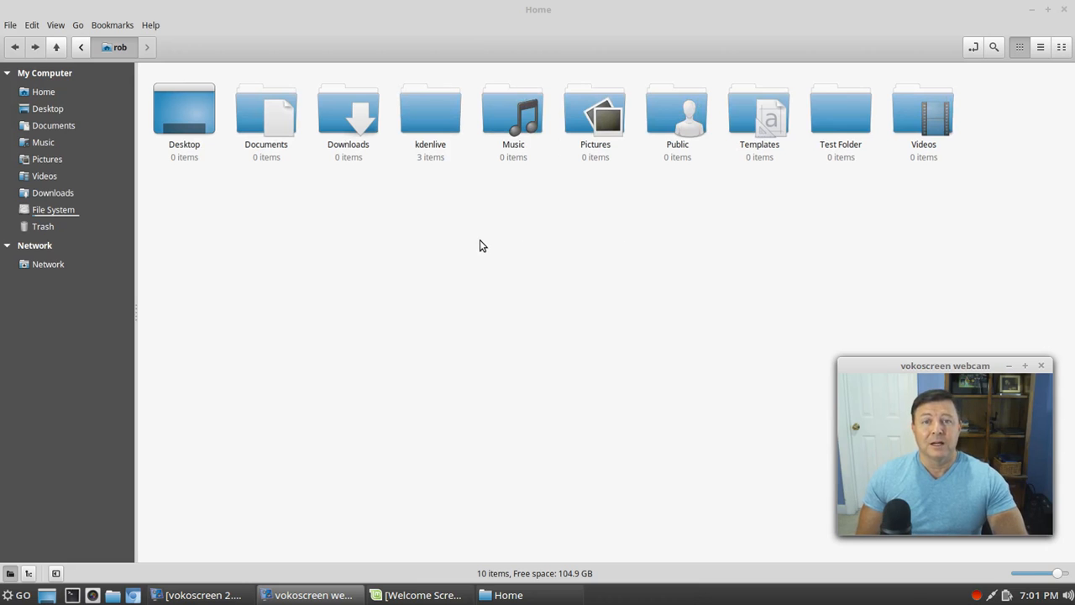
mouse_move(511, 223)
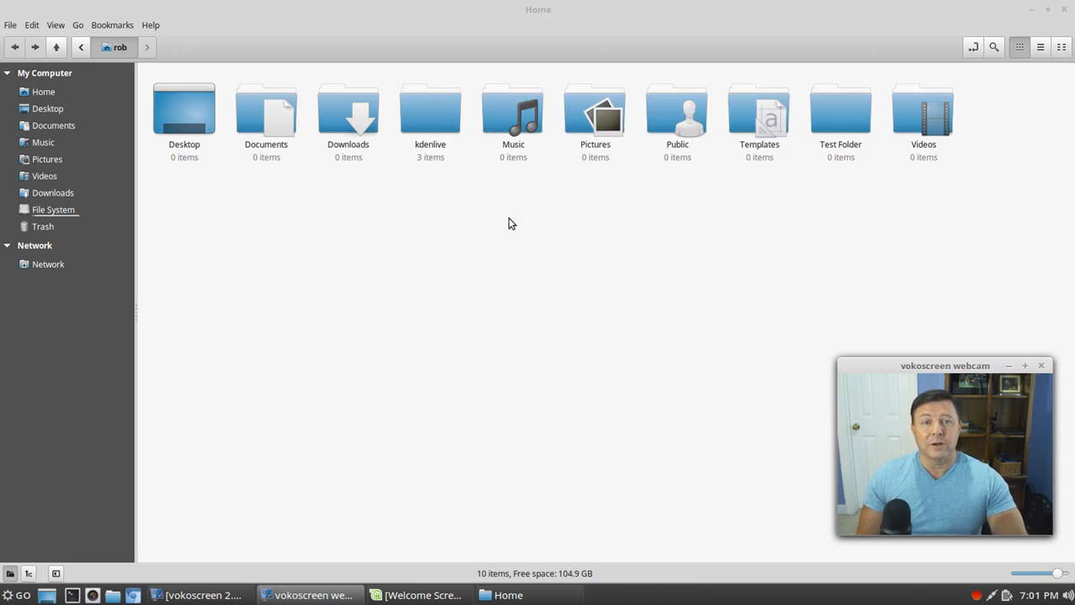
mouse_move(936, 188)
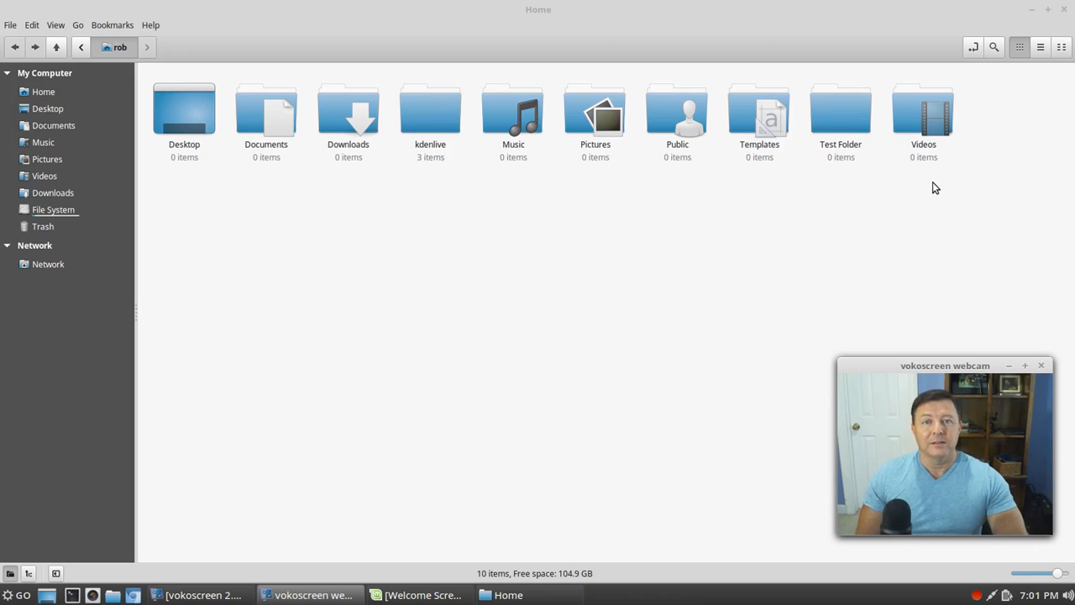
mouse_move(601, 289)
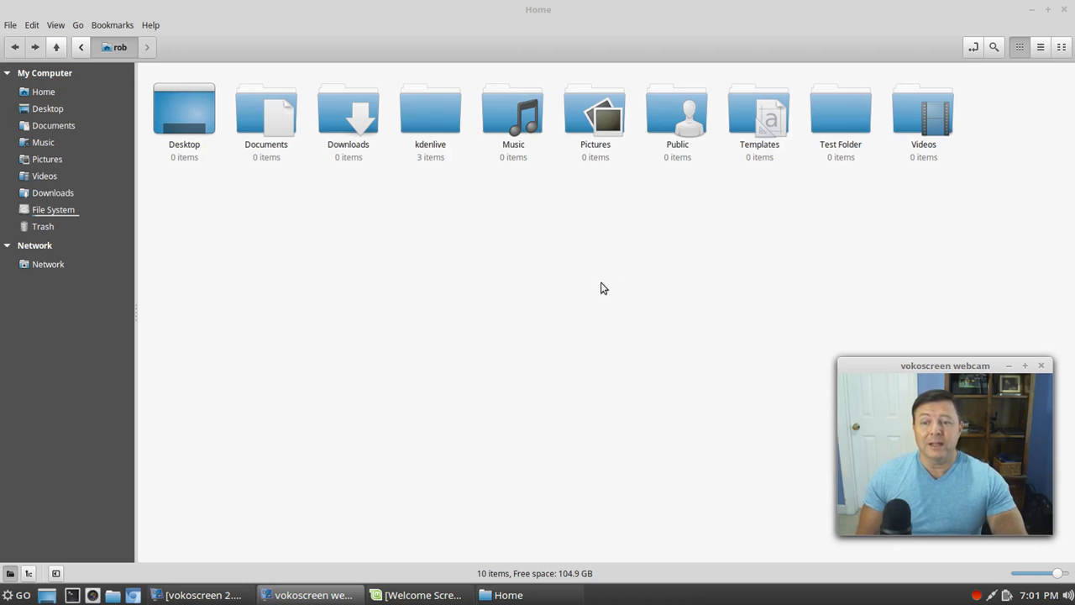
mouse_move(132, 595)
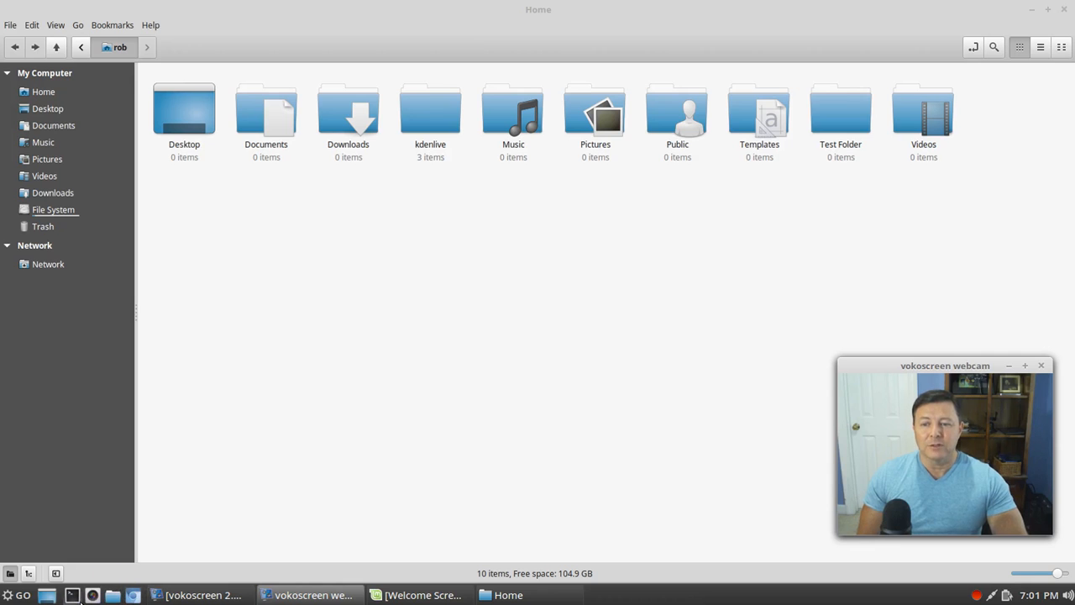
mouse_move(114, 595)
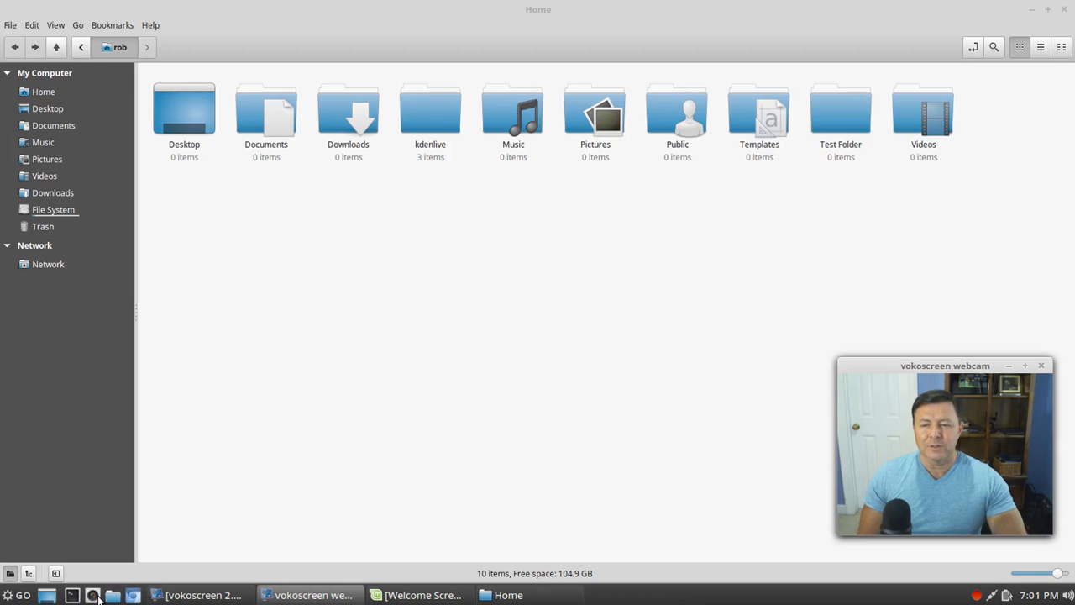
mouse_move(124, 596)
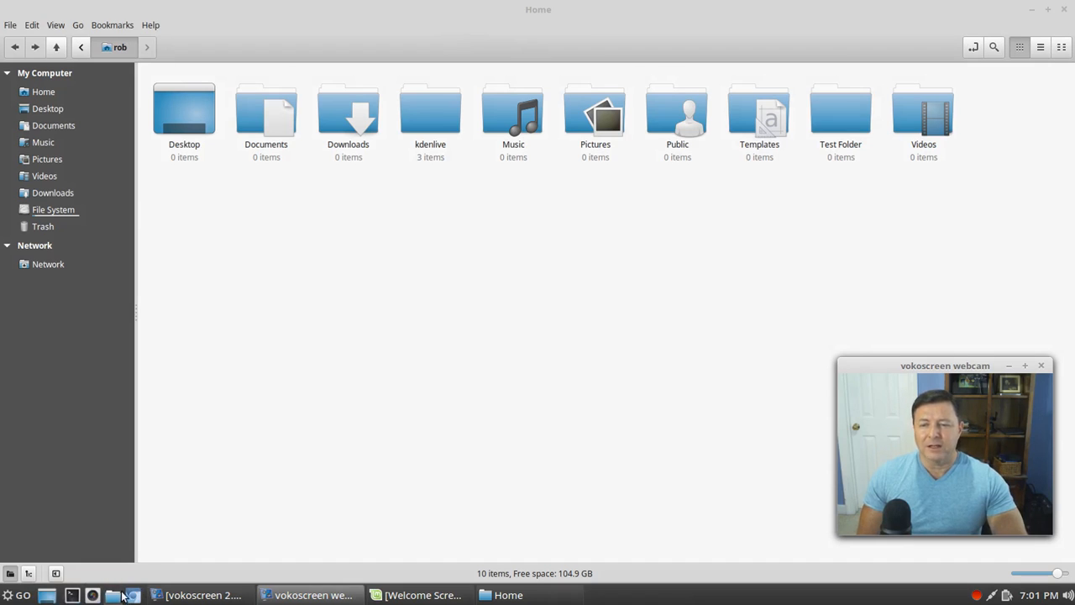
mouse_move(341, 417)
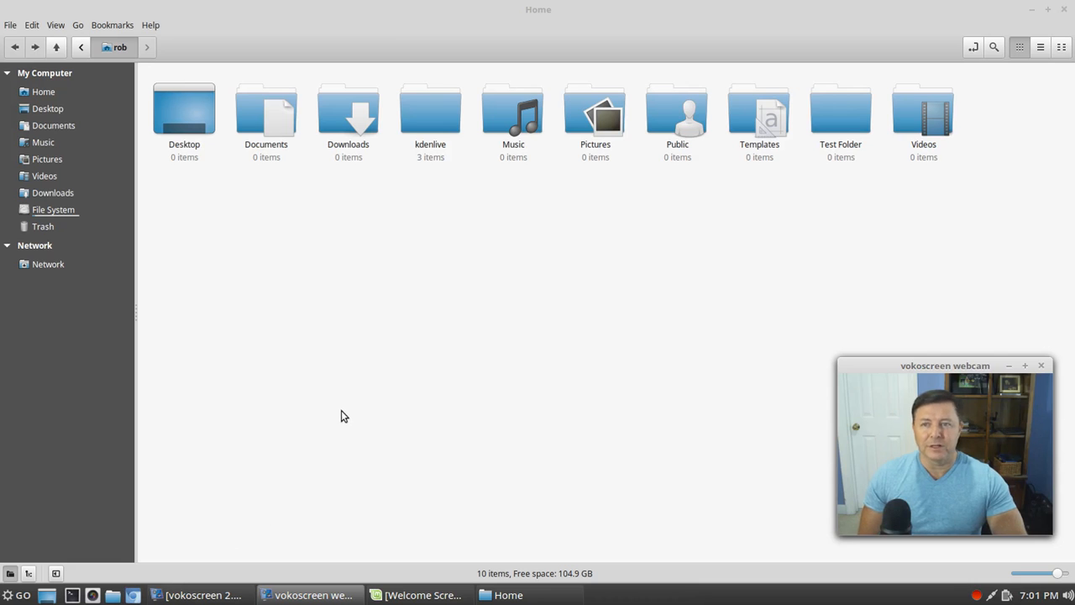
mouse_move(260, 225)
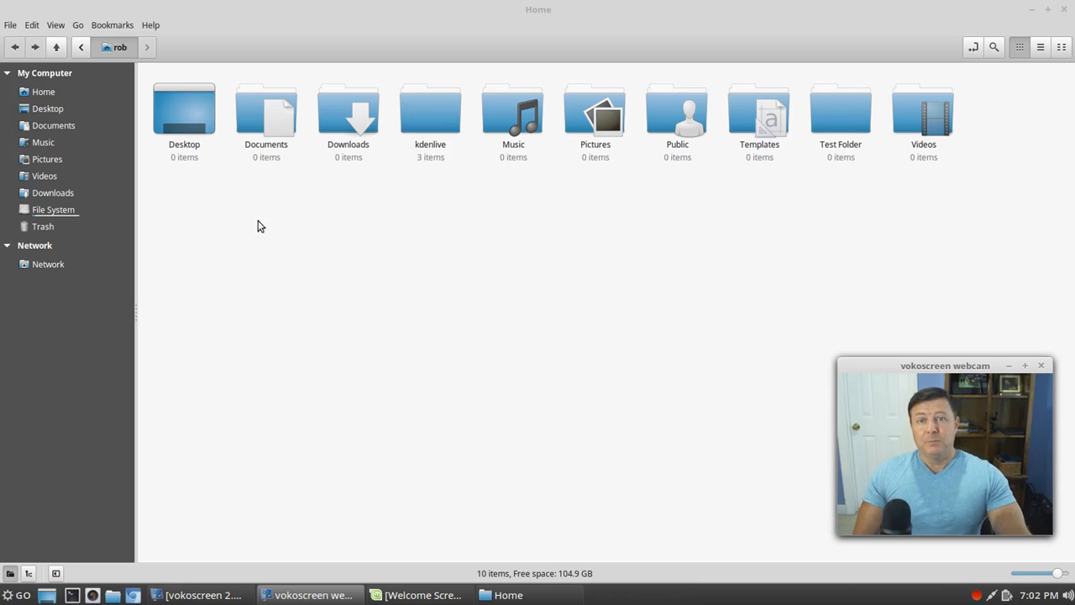
mouse_move(496, 224)
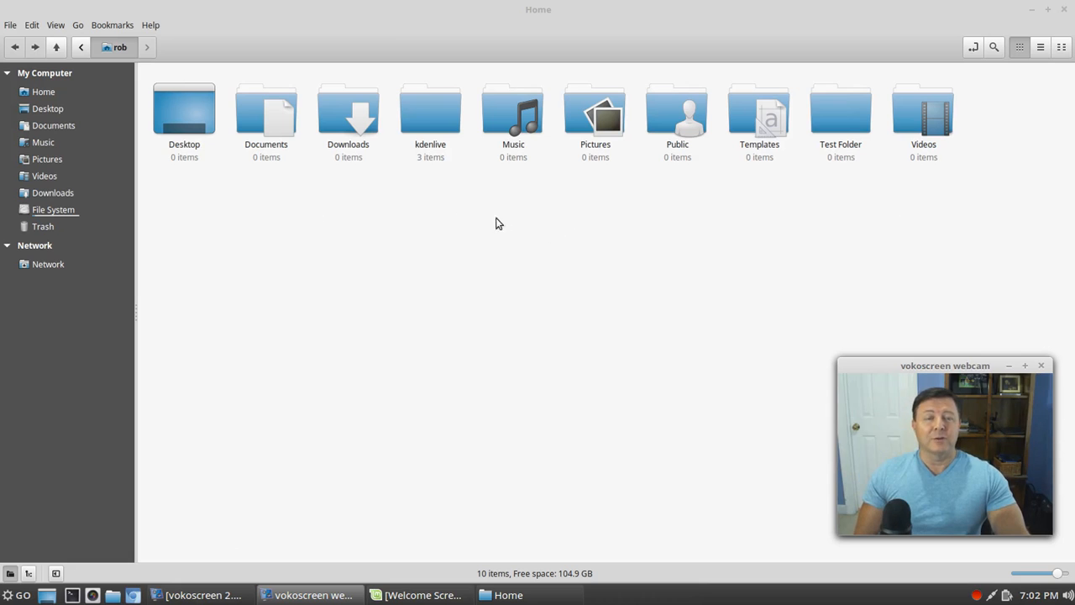
mouse_move(561, 277)
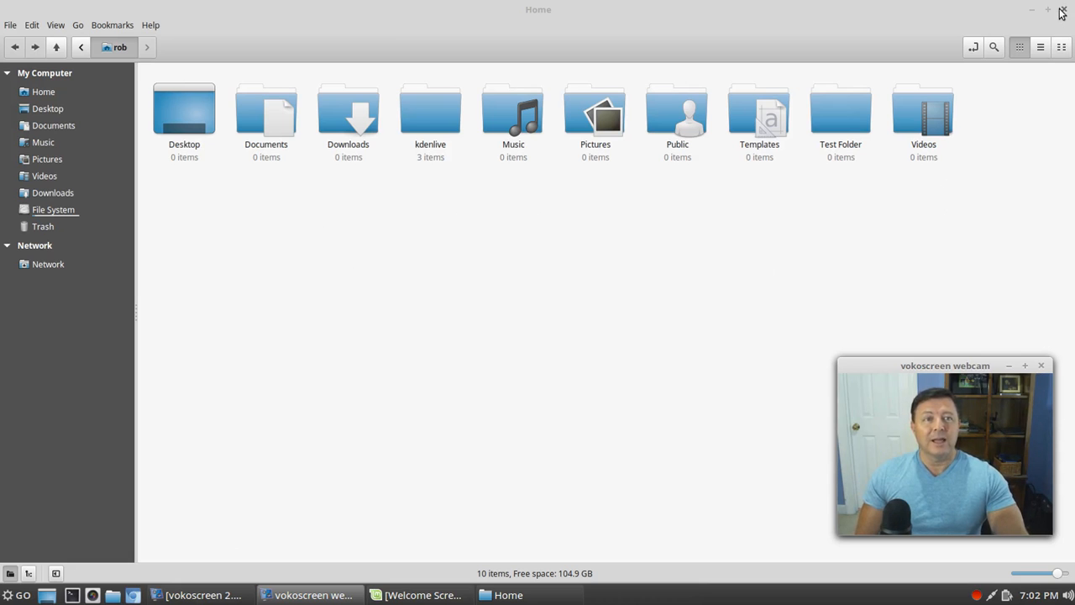
Step: Close the Nemo file manager and dismiss the briefly opened GO menu, leaving the desktop clear
click(1062, 10)
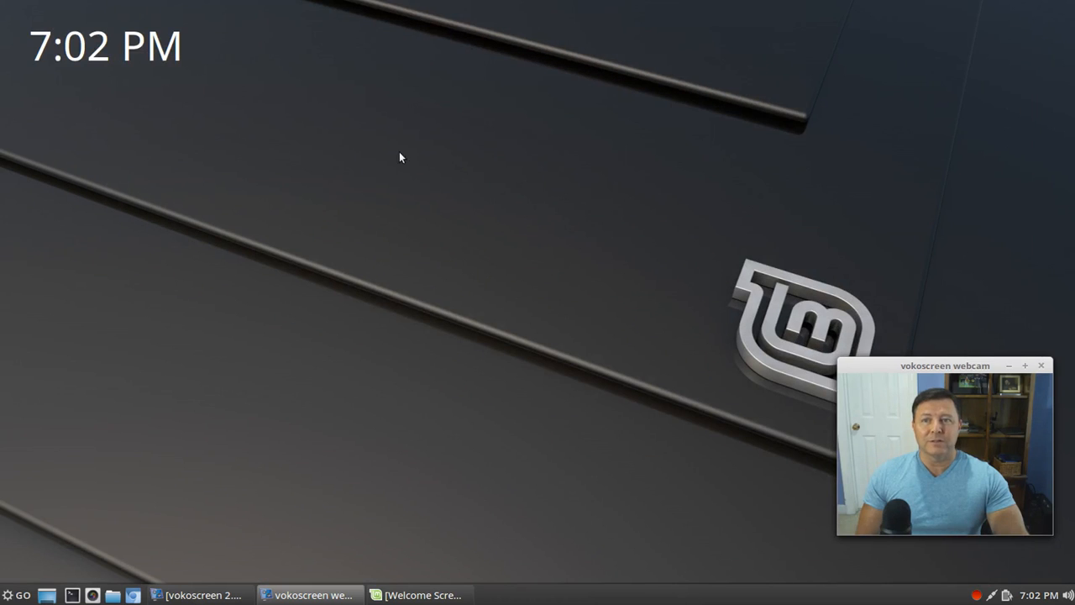
click(8, 595)
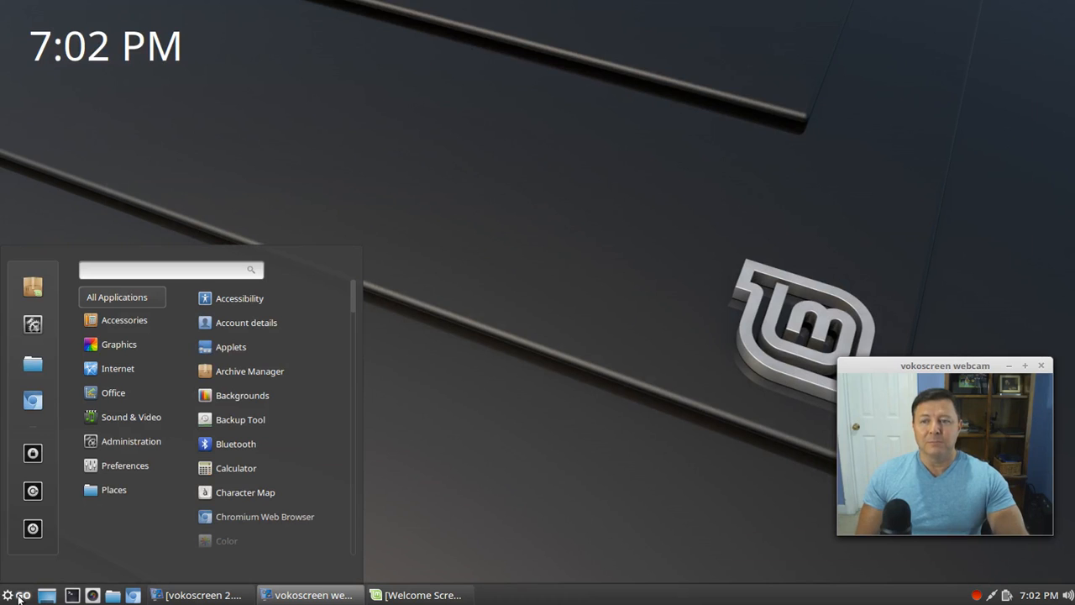
mouse_move(33, 363)
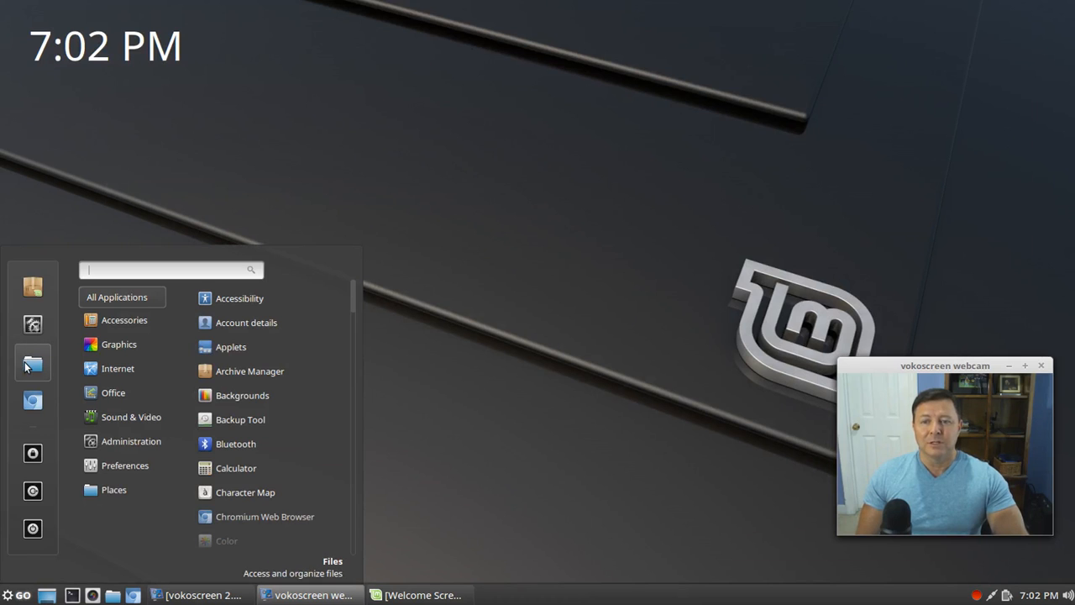
click(471, 366)
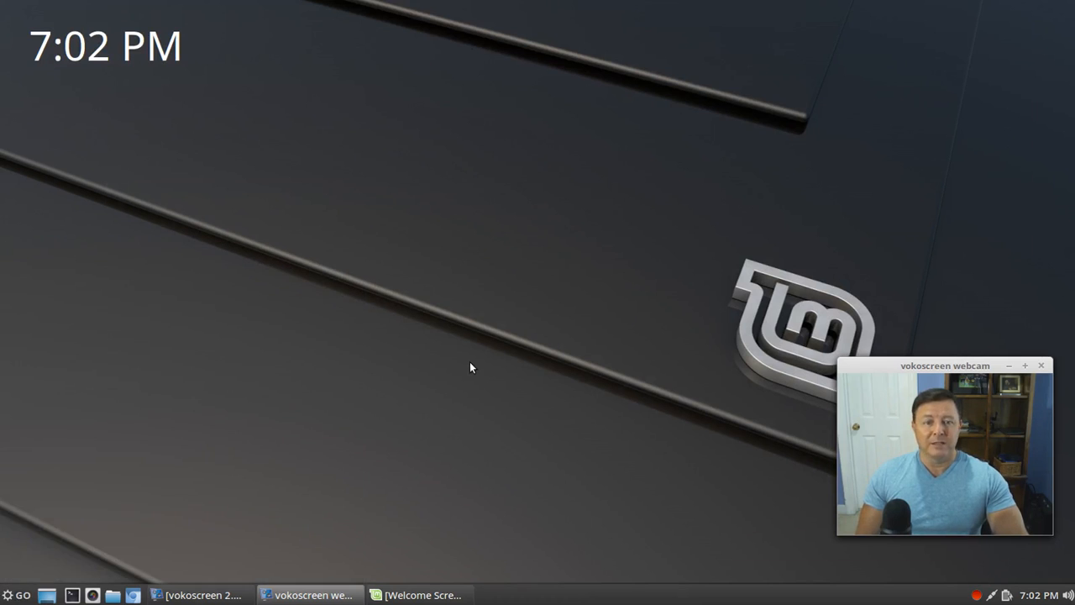
drag(944, 365, 479, 129)
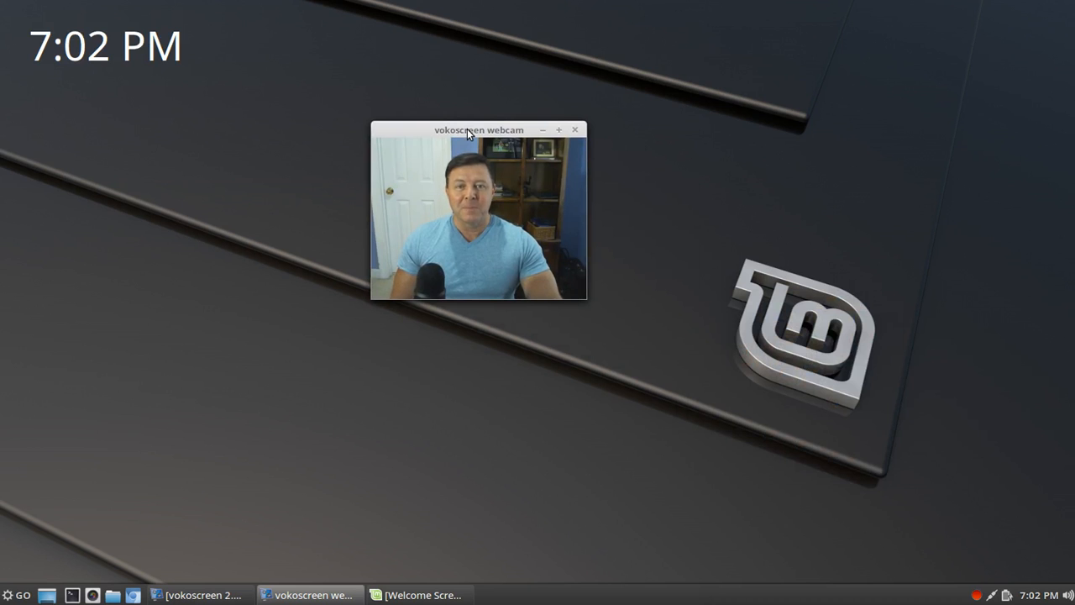
drag(479, 130, 554, 121)
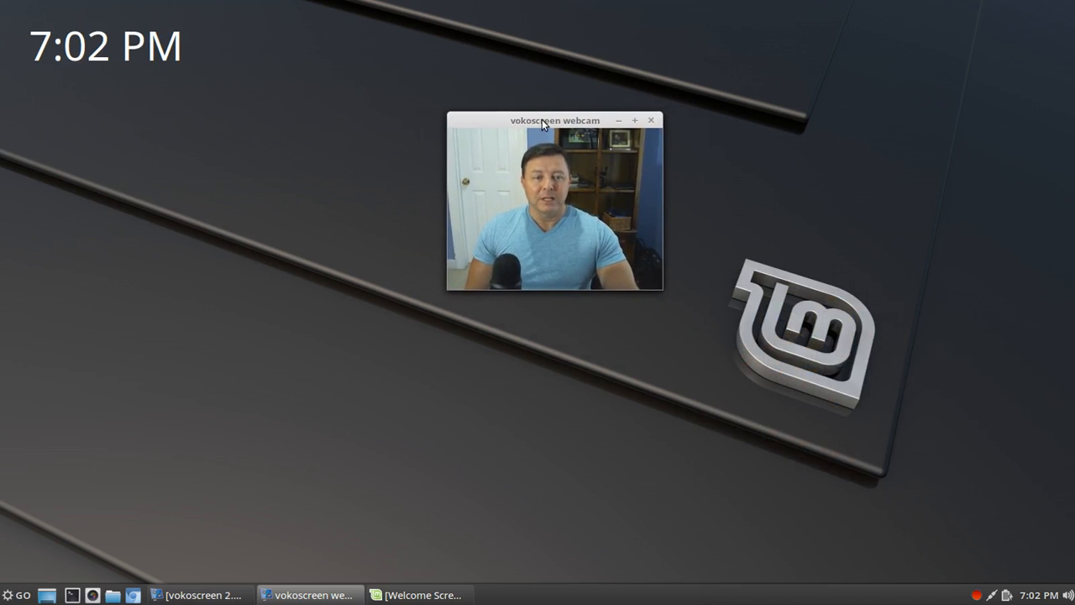